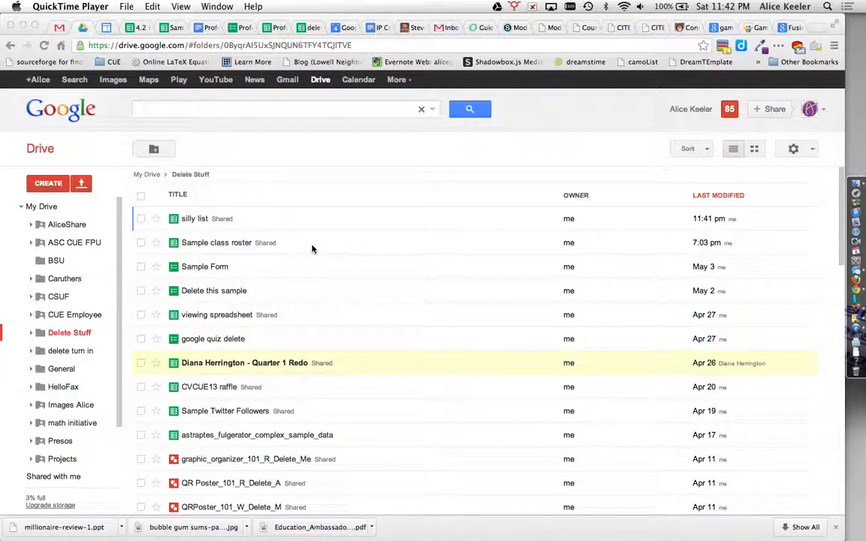
mouse_move(57, 163)
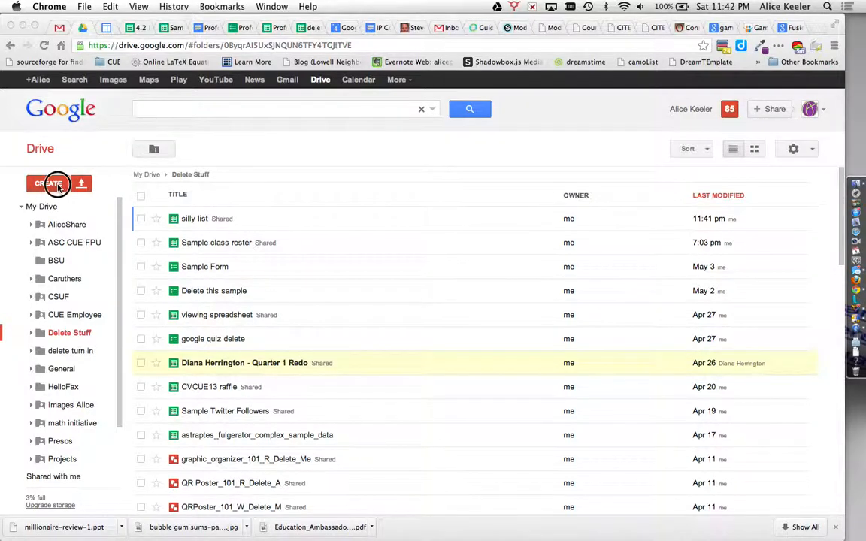
Create a new blank spreadsheet from Google Drive's CREATE menu
left_click(48, 184)
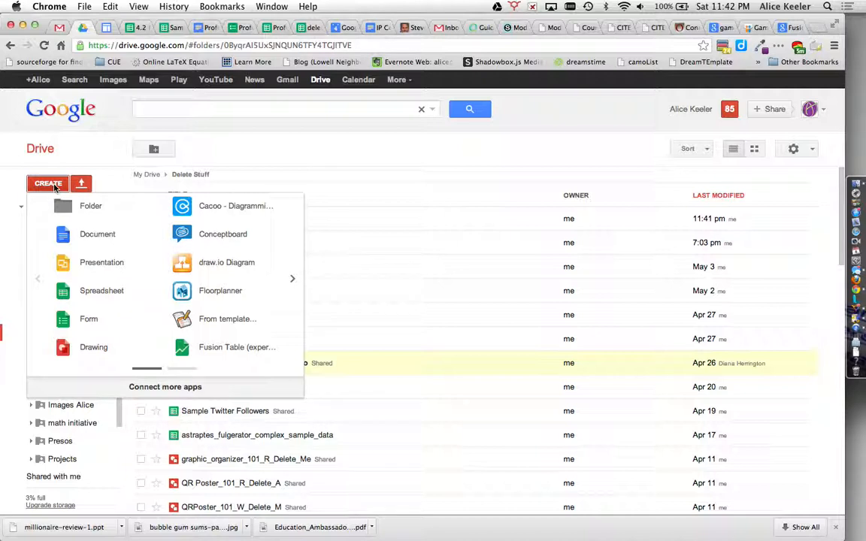
mouse_move(102, 290)
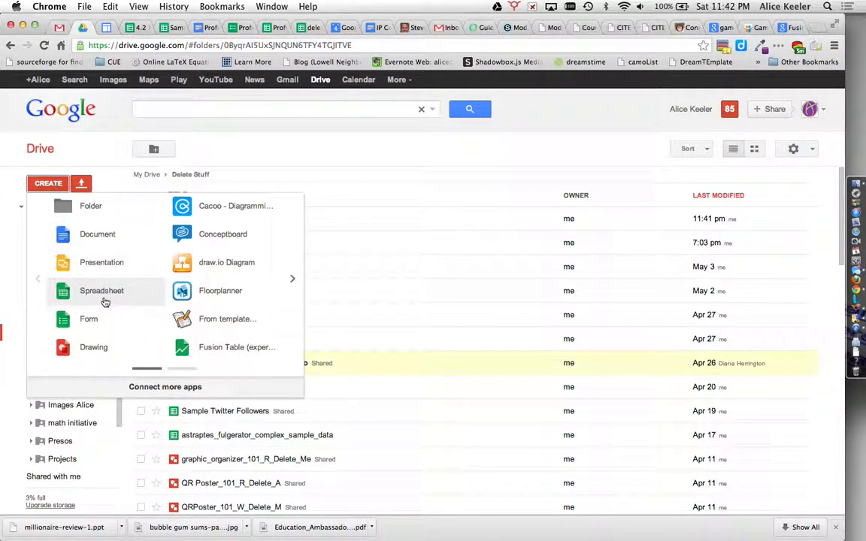
left_click(101, 290)
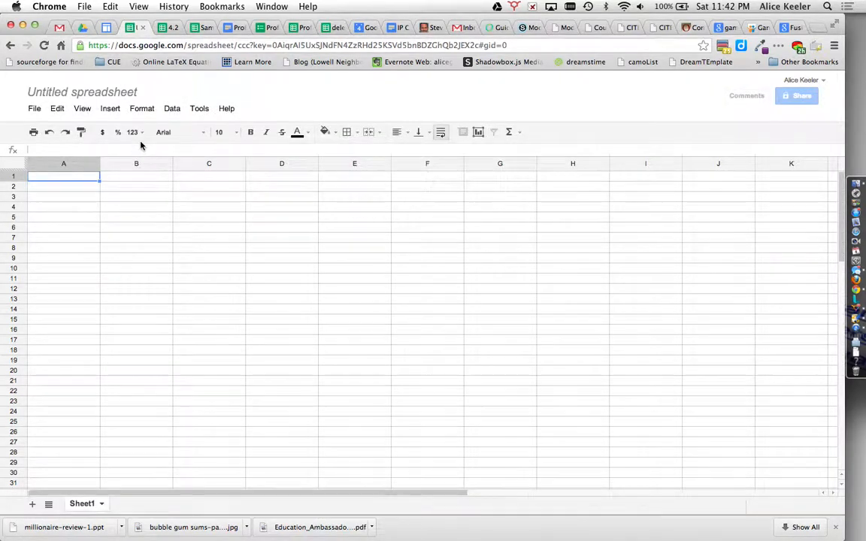
Retitle the untitled spreadsheet 'Gaming Sample My Name' through the Rename dialog
left_click(349, 39)
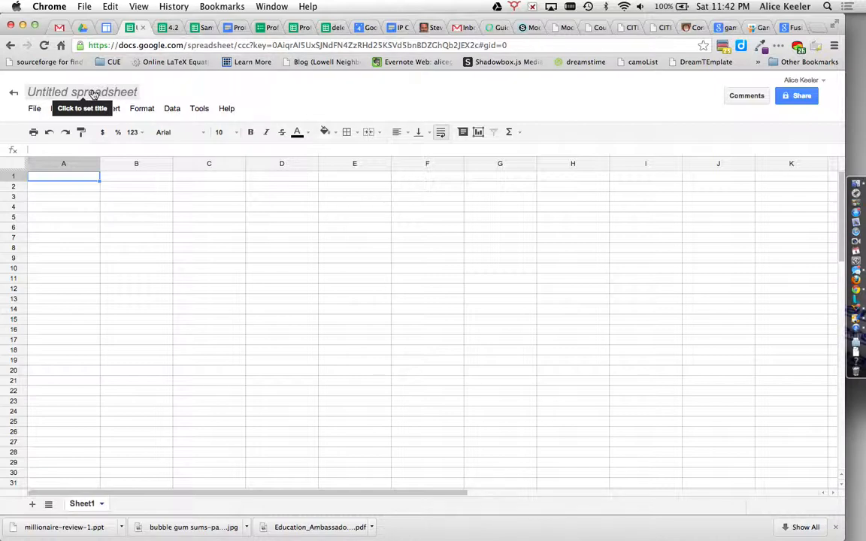
left_click(81, 91)
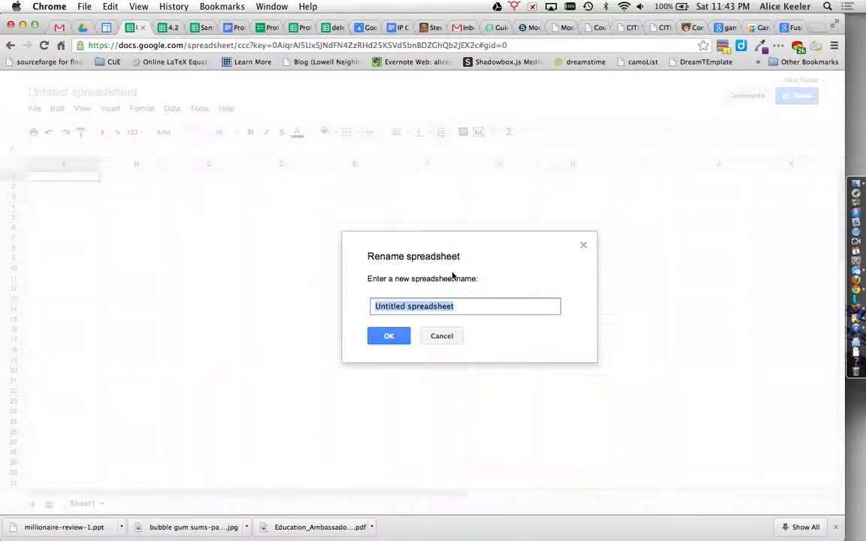
type("Gaming")
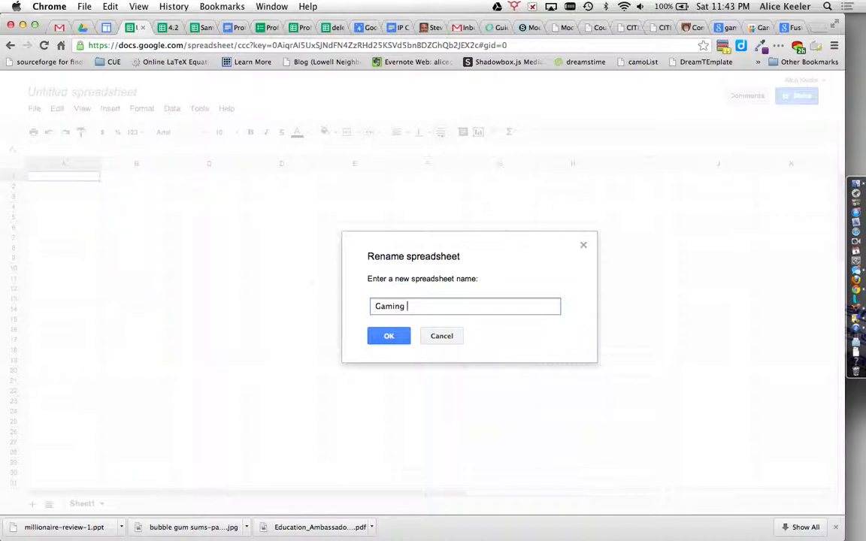
type("Sample M")
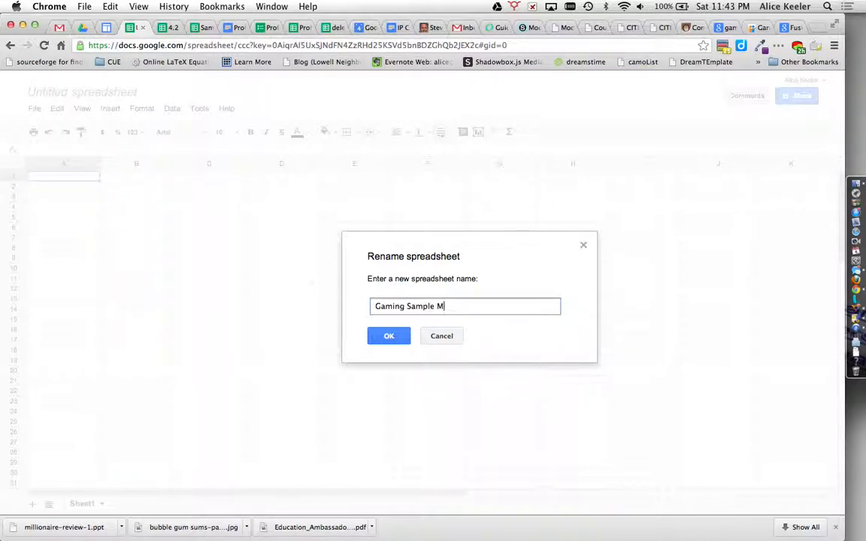
type("y Name")
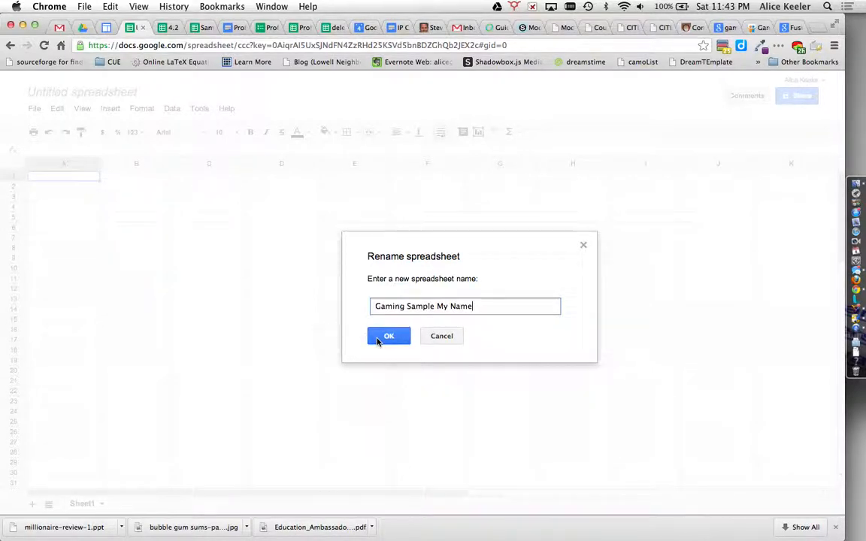
left_click(389, 336)
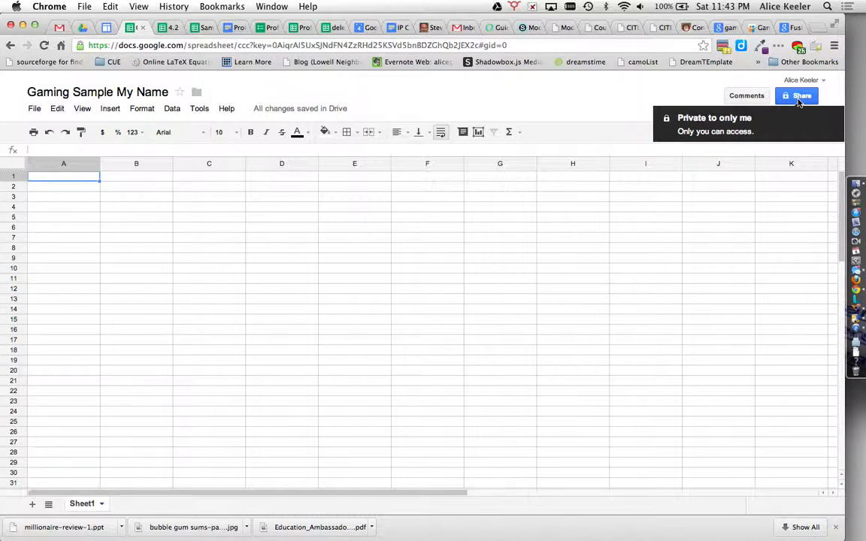
Set link sharing to 'Anyone with the link' with Can view access and save
left_click(796, 95)
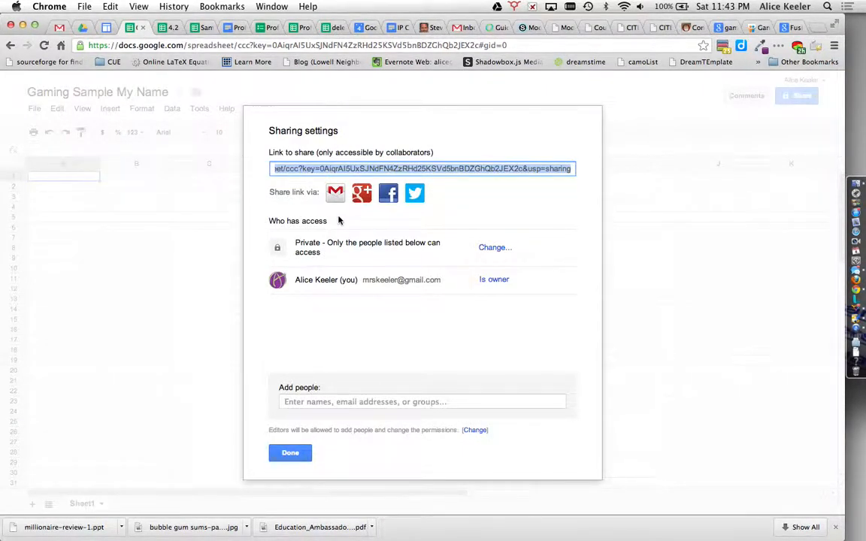
mouse_move(336, 269)
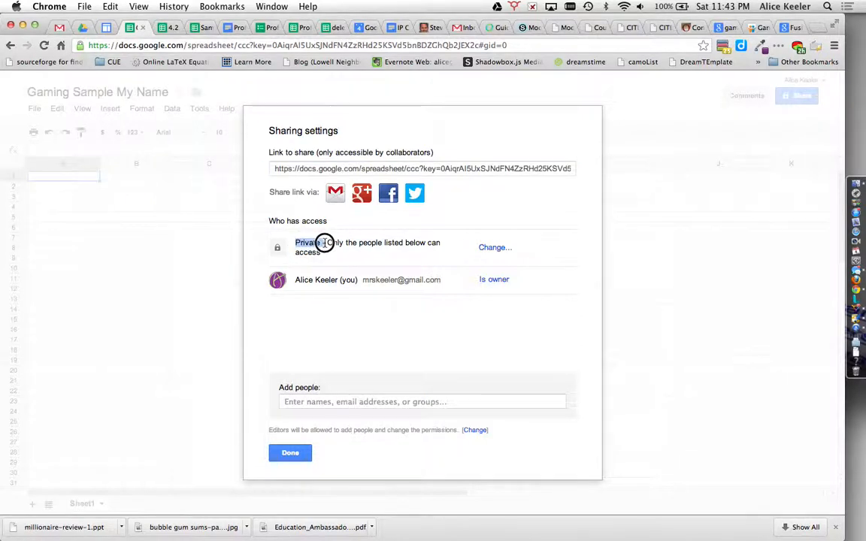
mouse_move(494, 248)
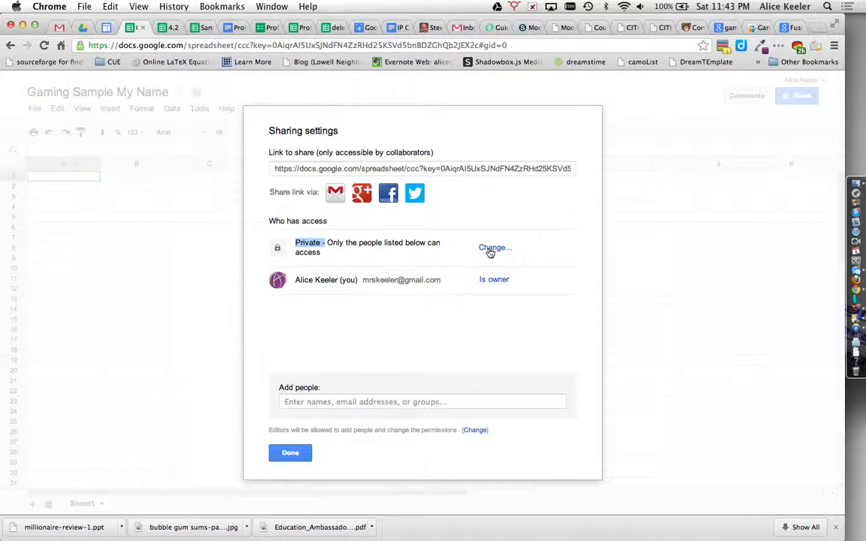
left_click(492, 247)
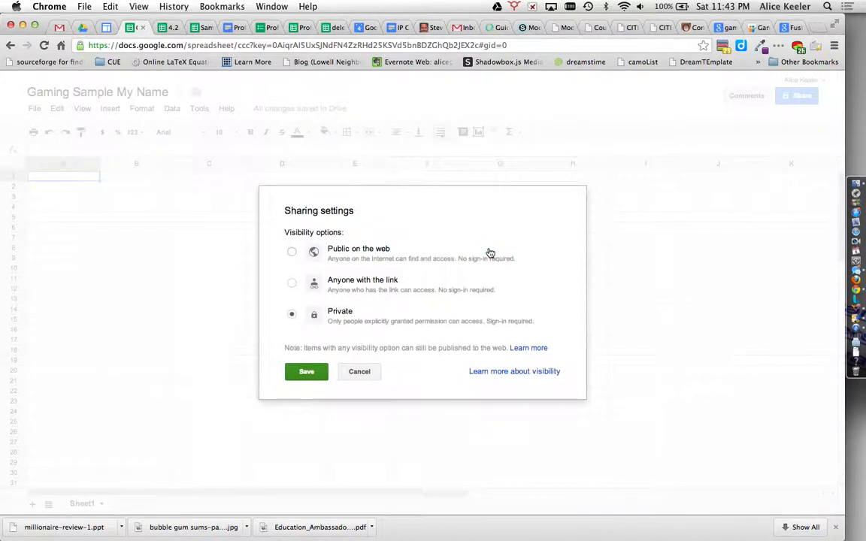
left_click(292, 283)
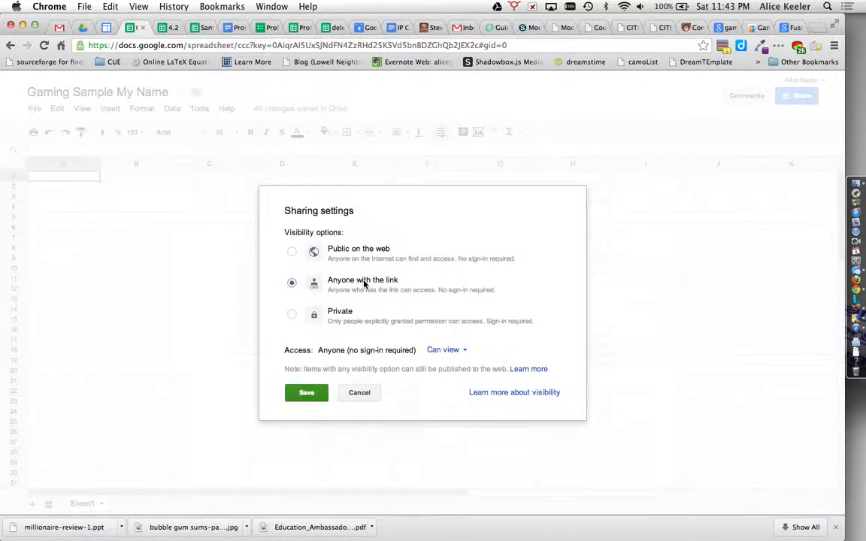
mouse_move(339, 248)
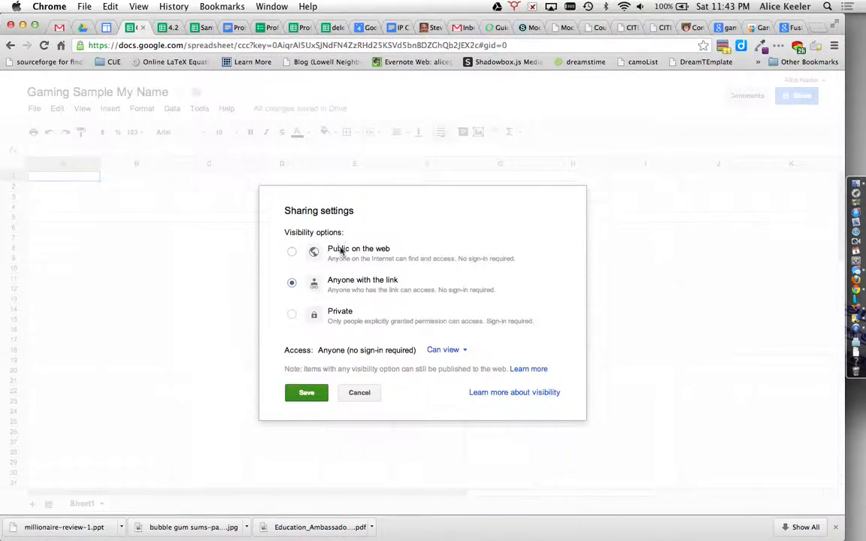
mouse_move(336, 282)
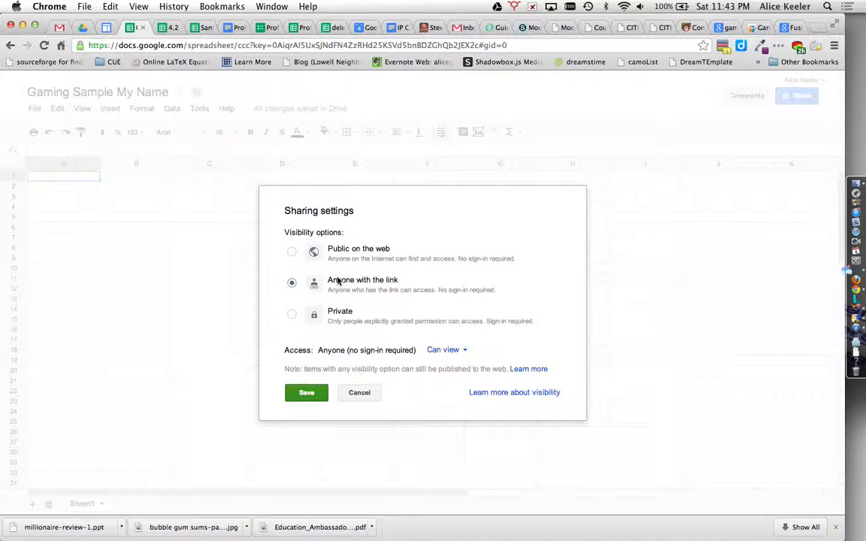
mouse_move(433, 346)
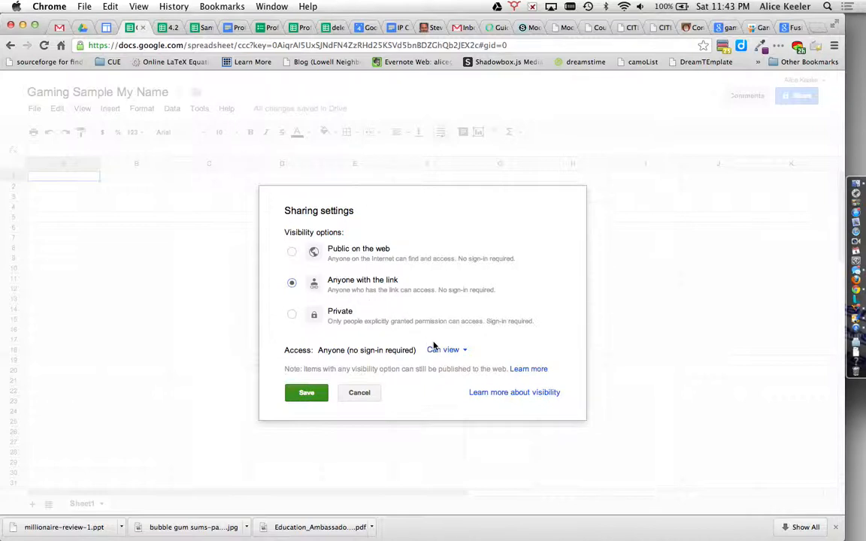
mouse_move(446, 350)
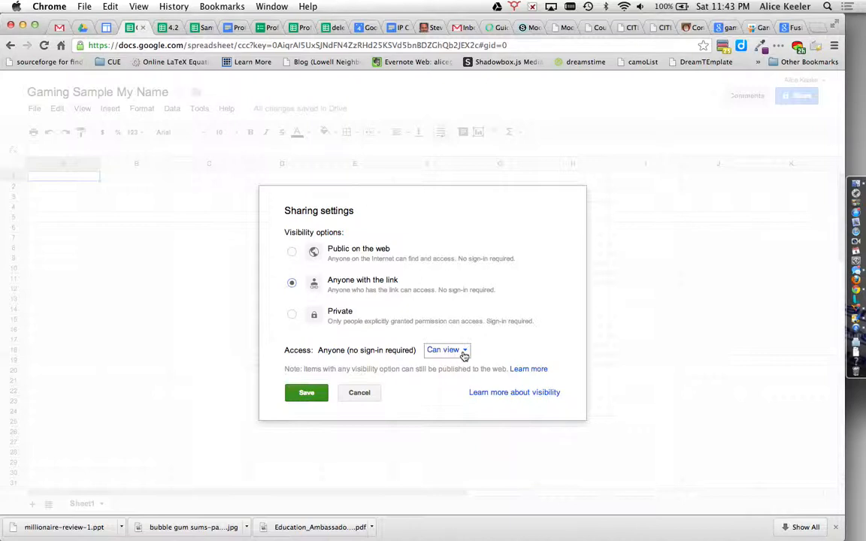
left_click(446, 350)
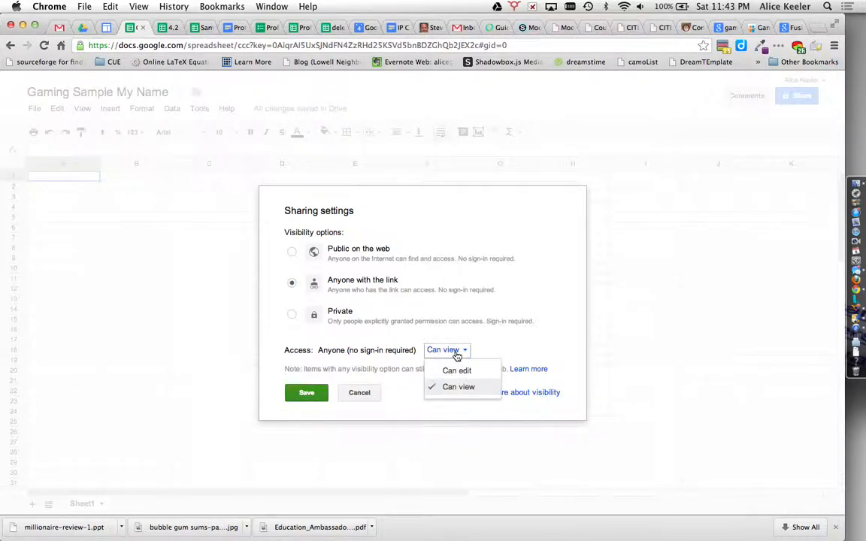
mouse_move(473, 373)
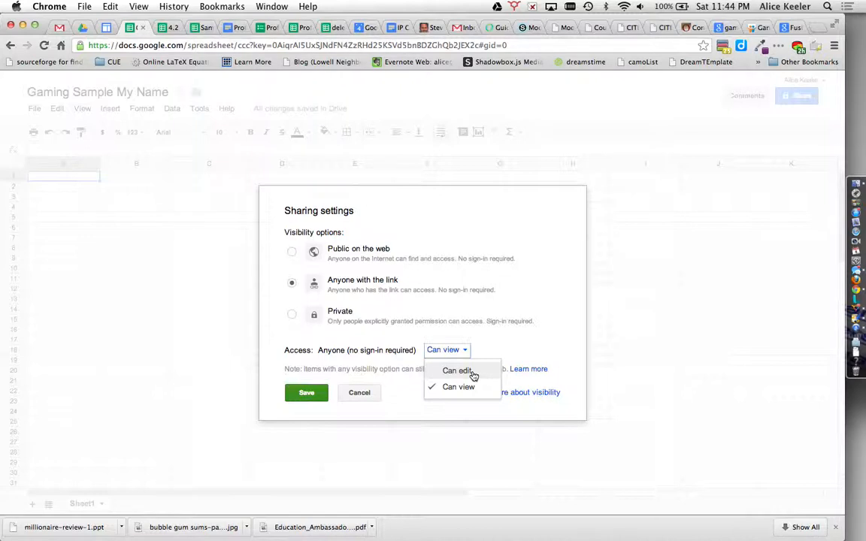
mouse_move(502, 356)
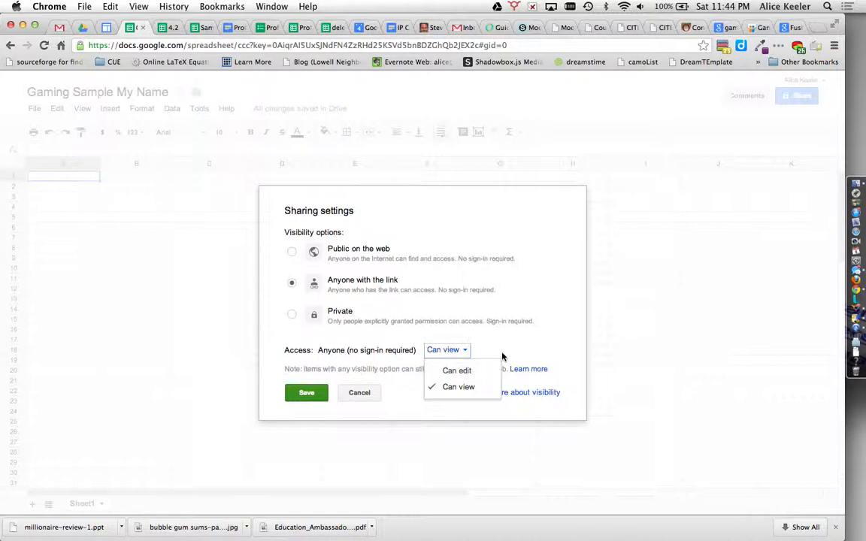
left_click(459, 386)
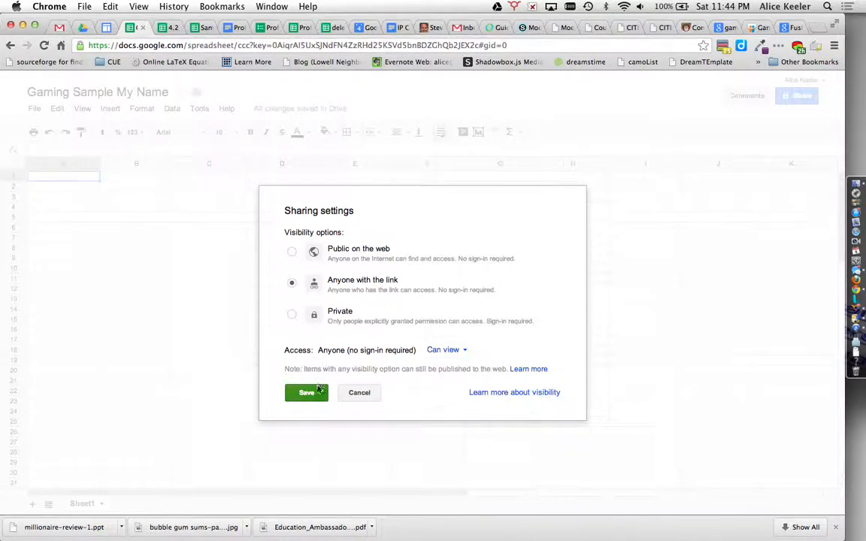
left_click(306, 392)
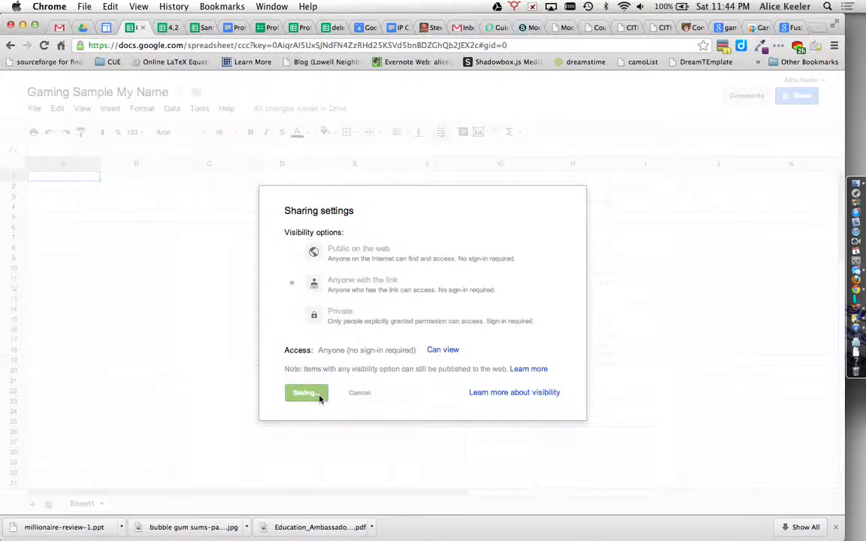
left_click(305, 392)
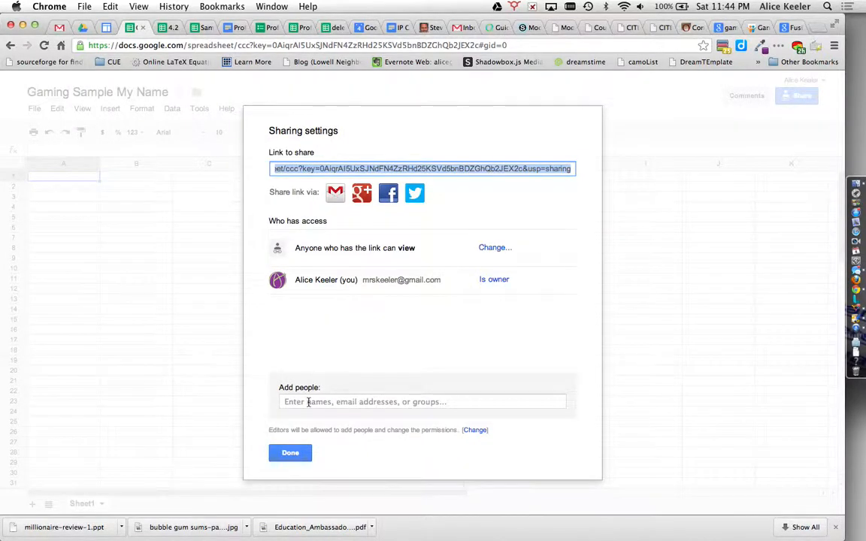
left_click(373, 401)
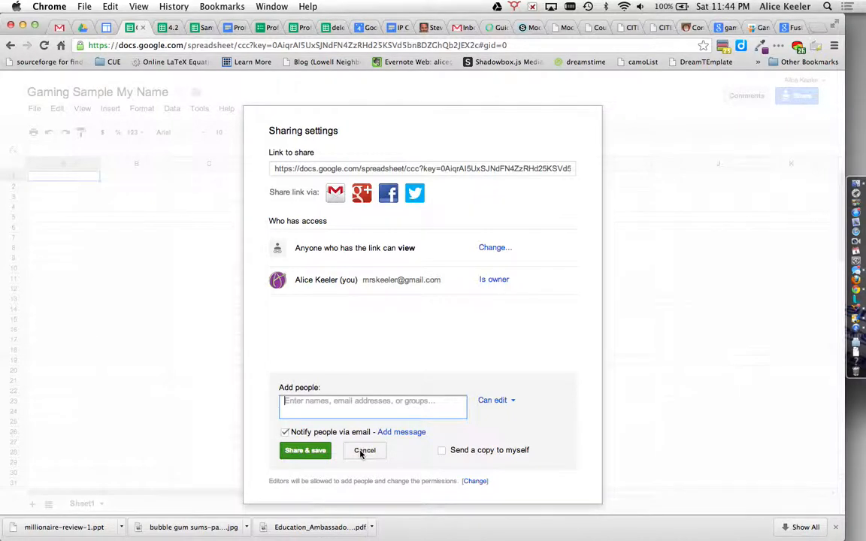
left_click(304, 451)
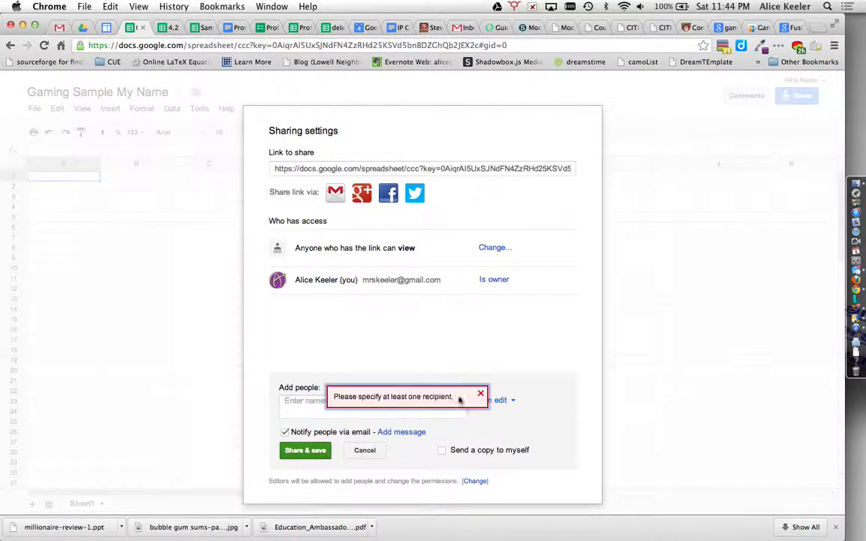
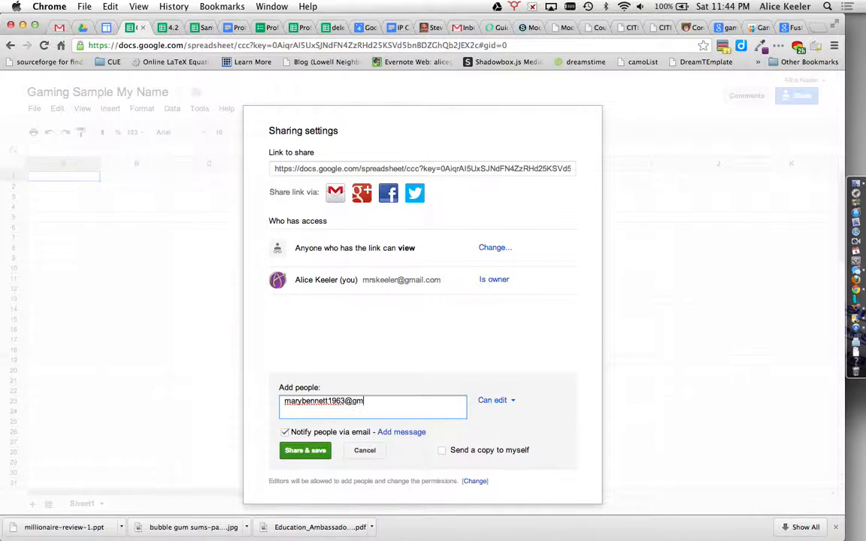
left_click(304, 449)
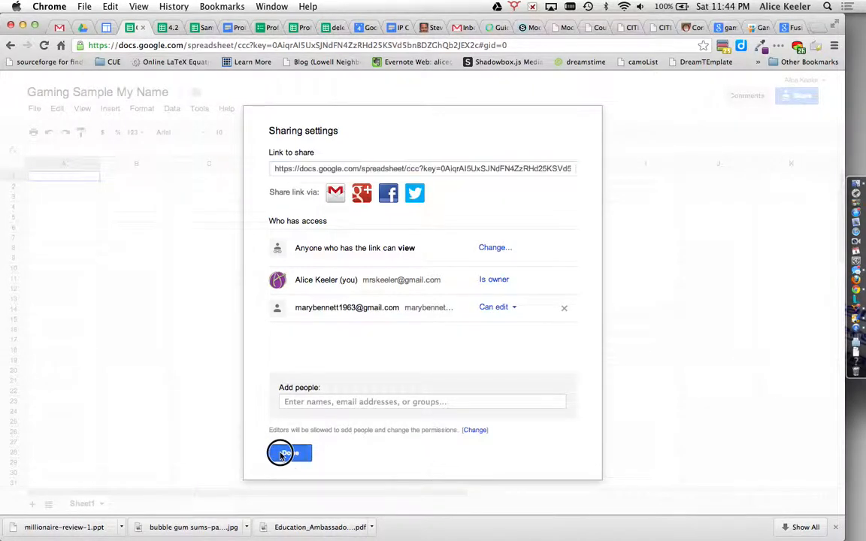
left_click(279, 452)
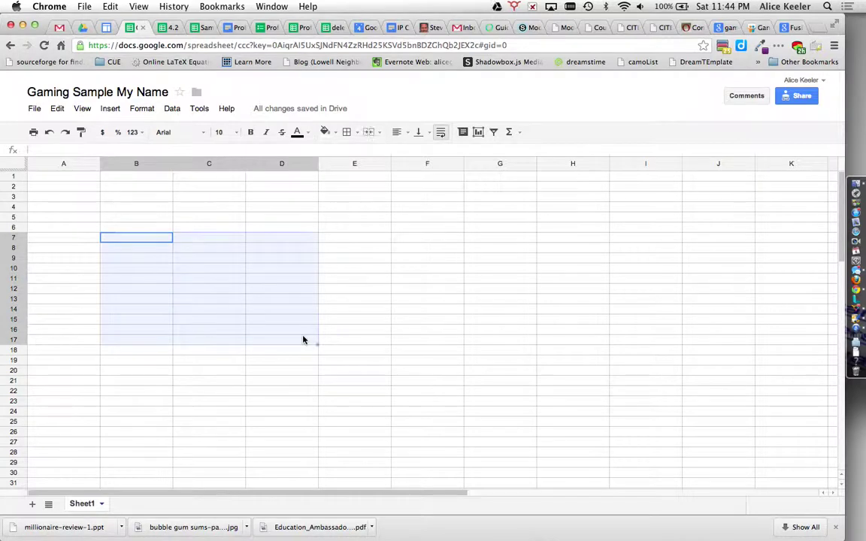
left_click(136, 308)
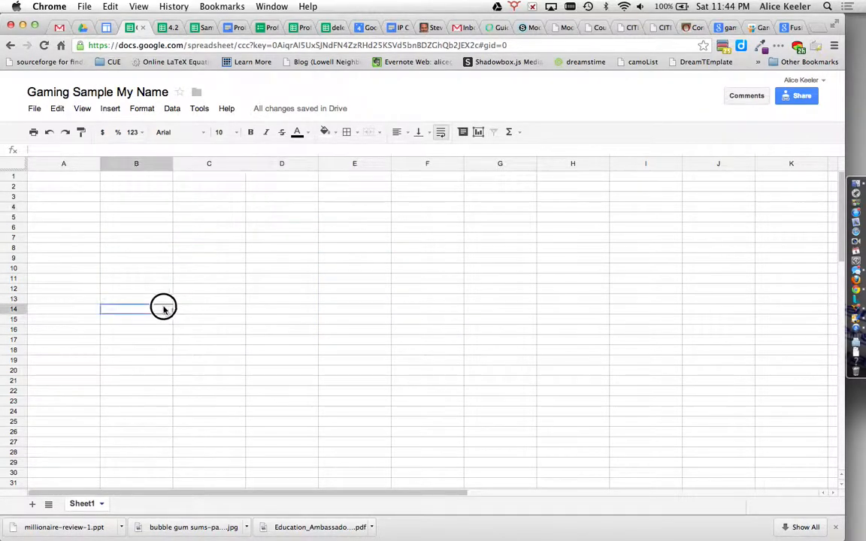
type("sdfasd")
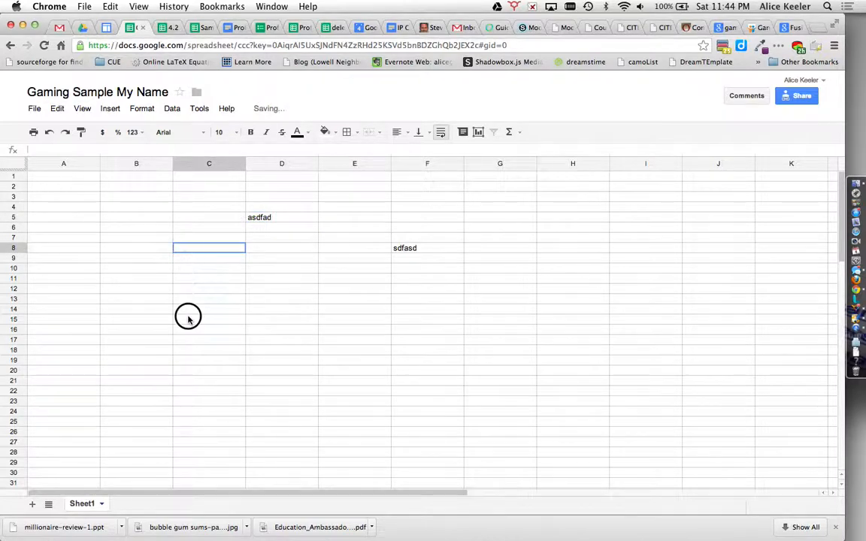
type("sadf")
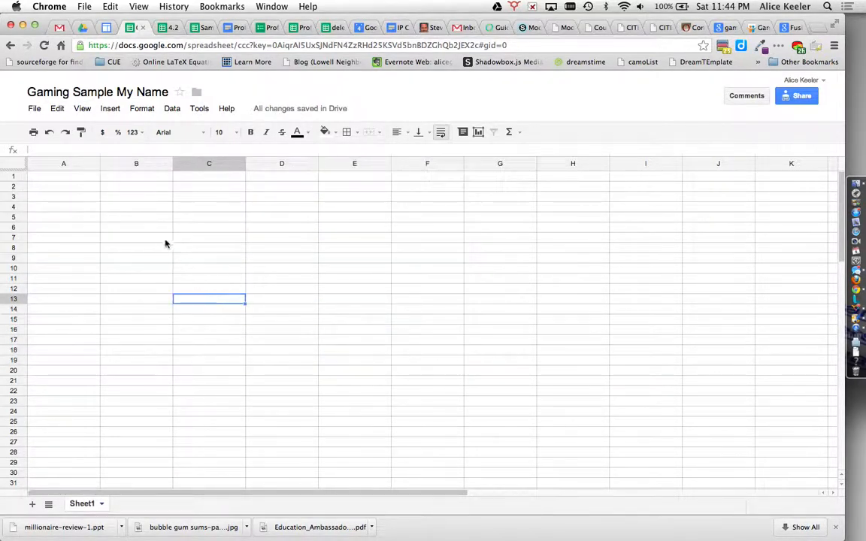
mouse_move(136, 214)
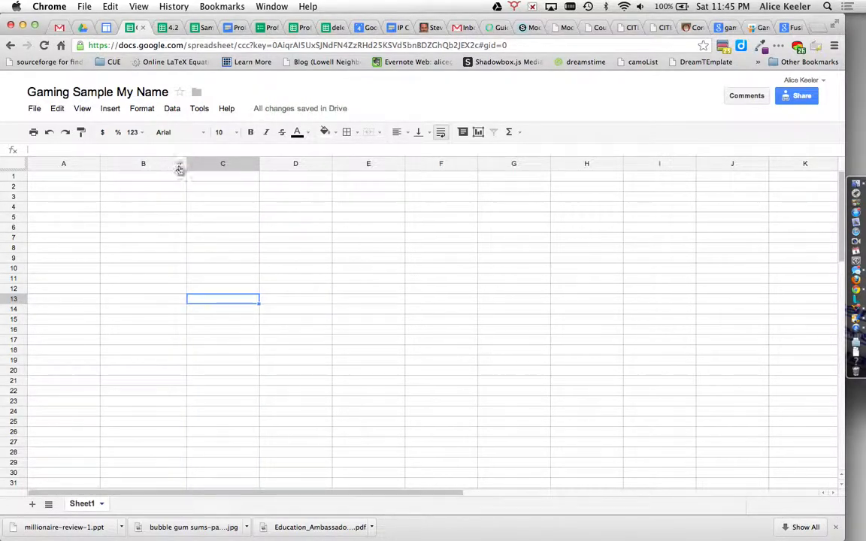
mouse_move(170, 169)
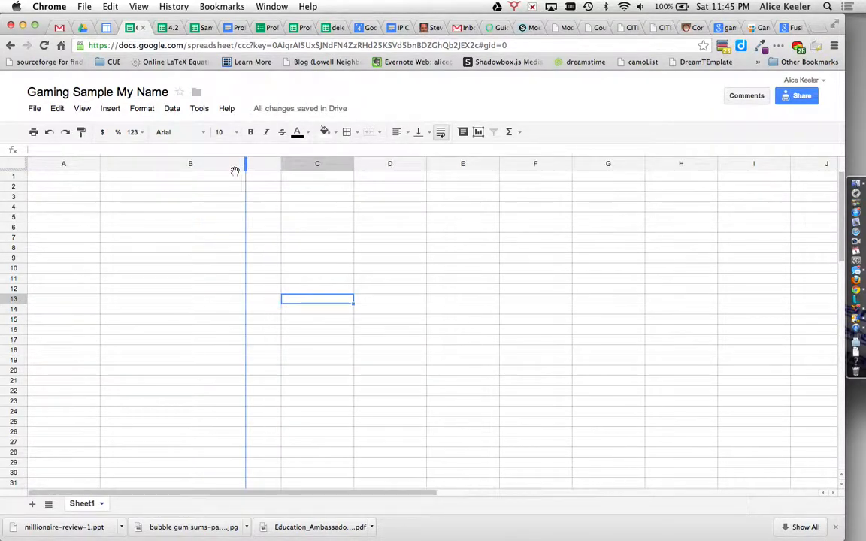
Drag the column B header border to widen the column
left_click_drag(245, 163, 221, 163)
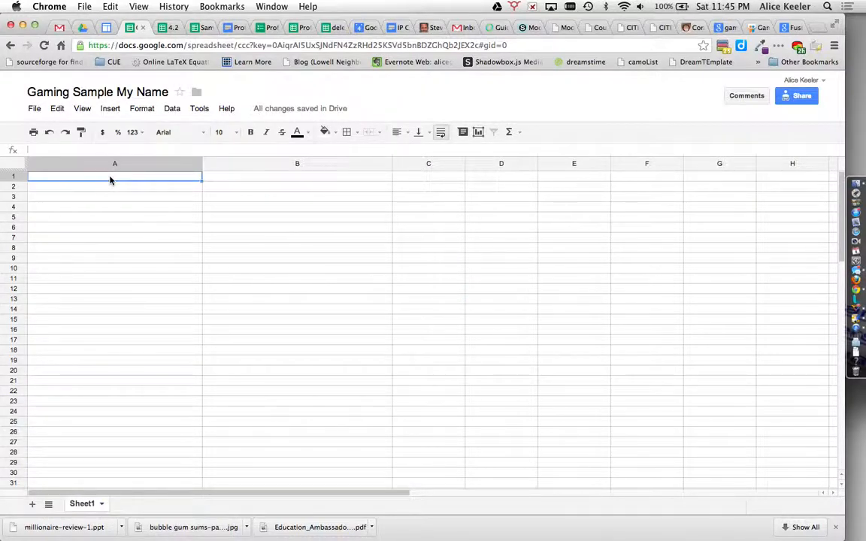
mouse_move(130, 183)
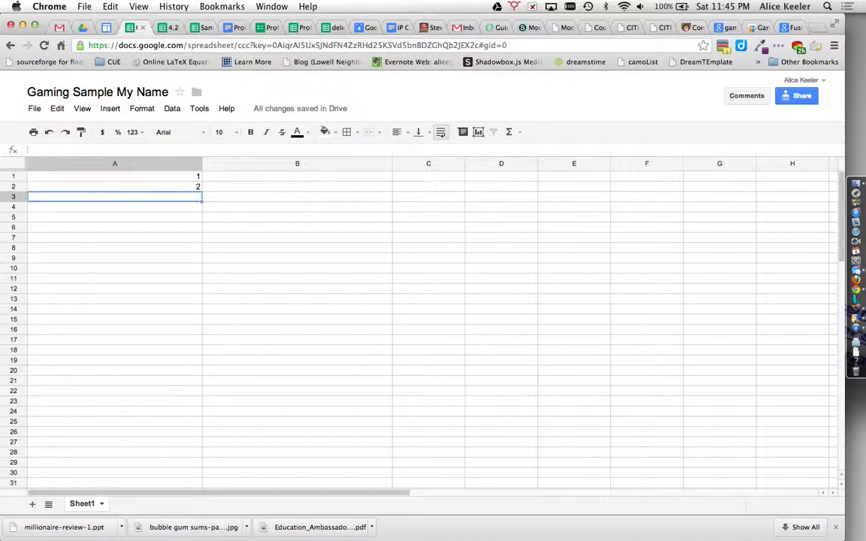
mouse_move(150, 180)
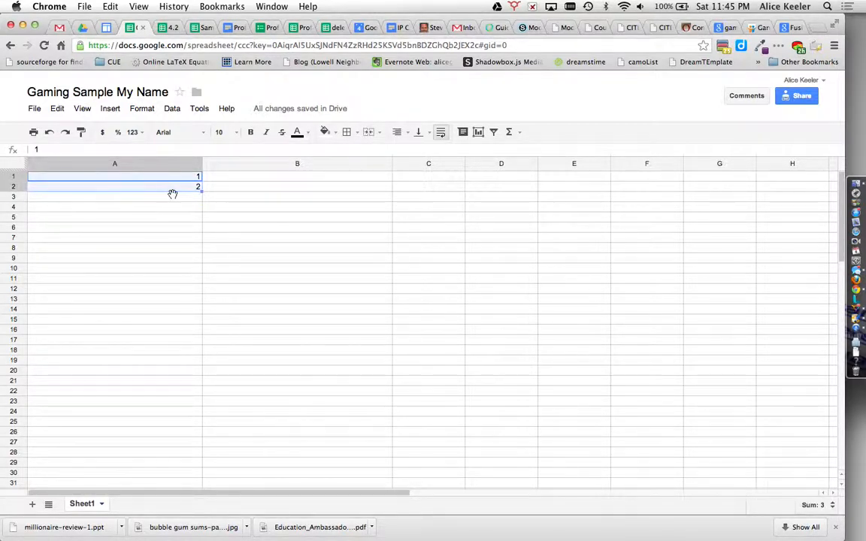
mouse_move(200, 189)
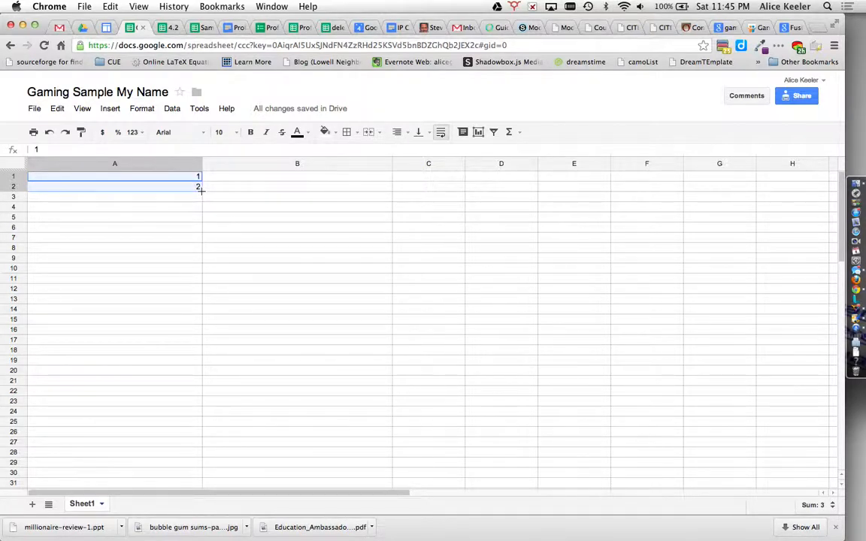
mouse_move(207, 198)
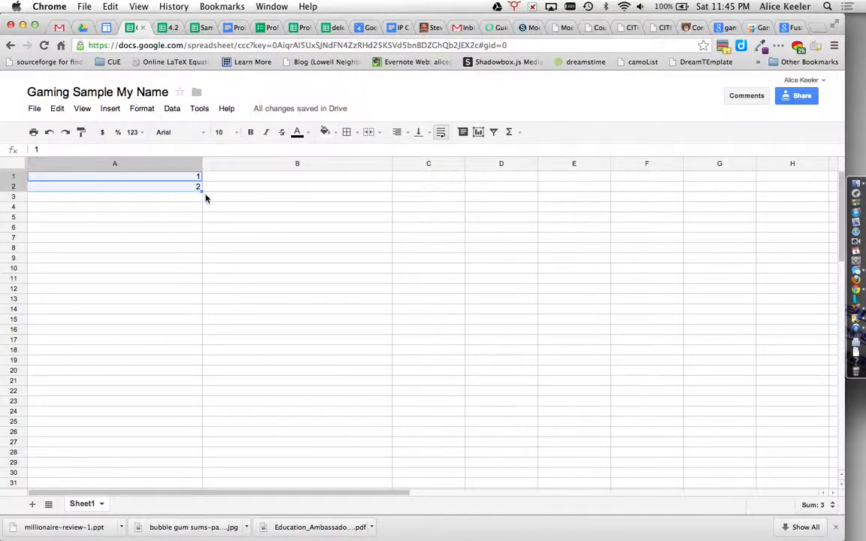
mouse_move(201, 192)
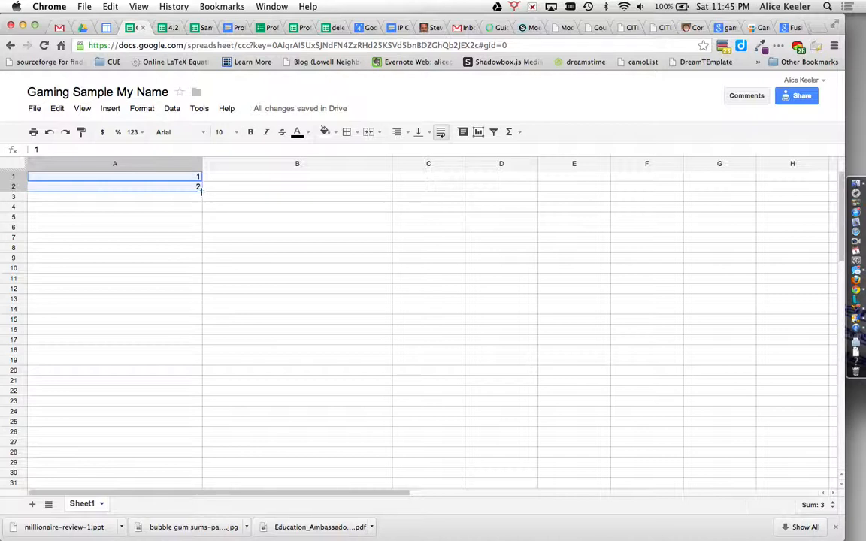
Fill column A with the numbers 1 through 30 by dragging the fill handle
left_click_drag(201, 192, 202, 226)
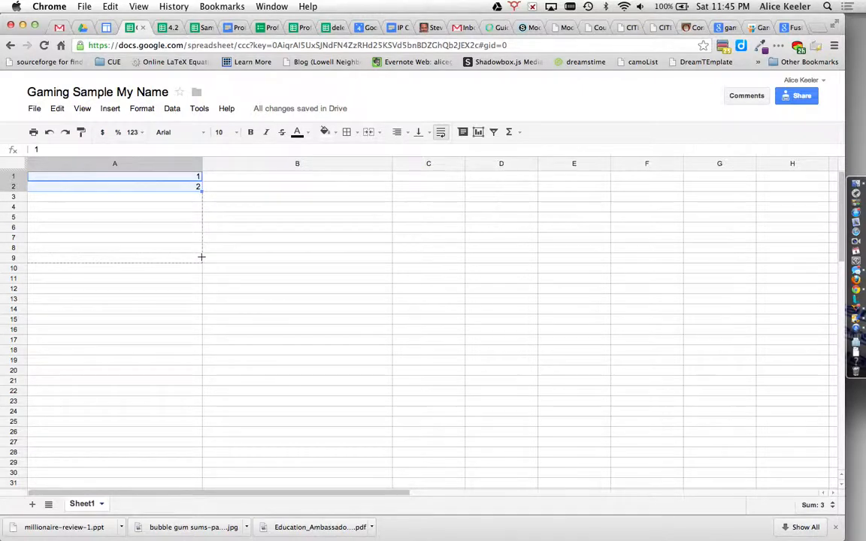
left_click_drag(198, 186, 197, 257)
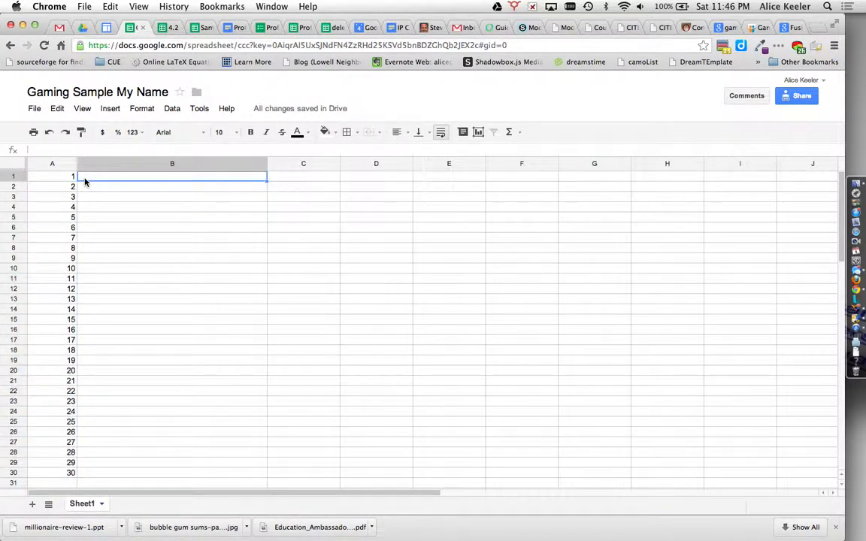
mouse_move(98, 252)
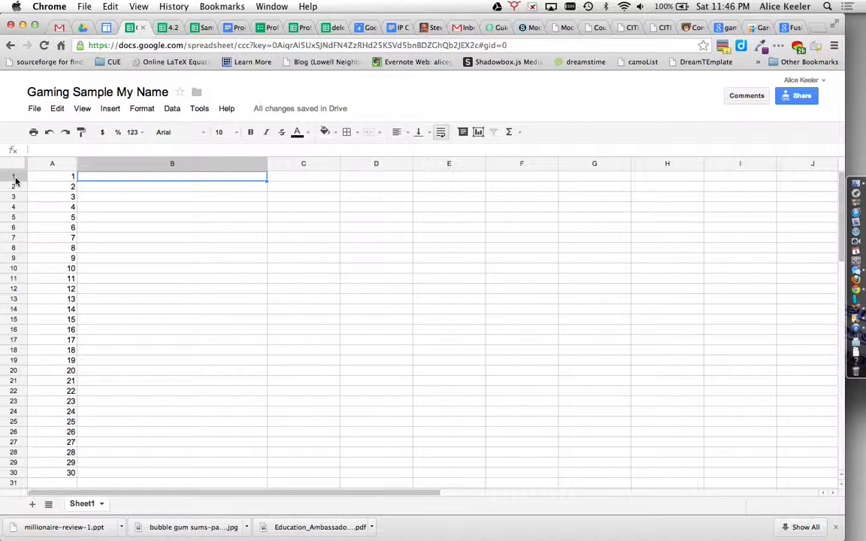
Insert an empty row above row 1, shifting numbering to rows 2–31
left_click(52, 176)
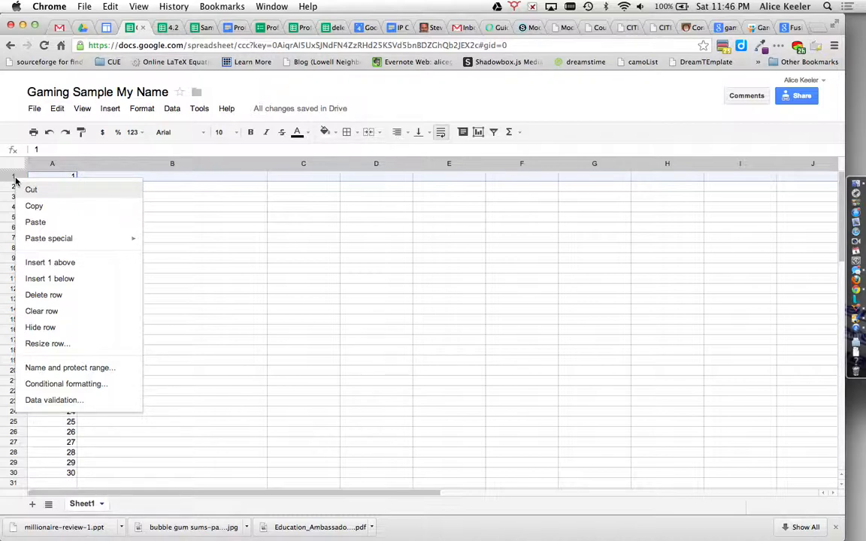
mouse_move(50, 262)
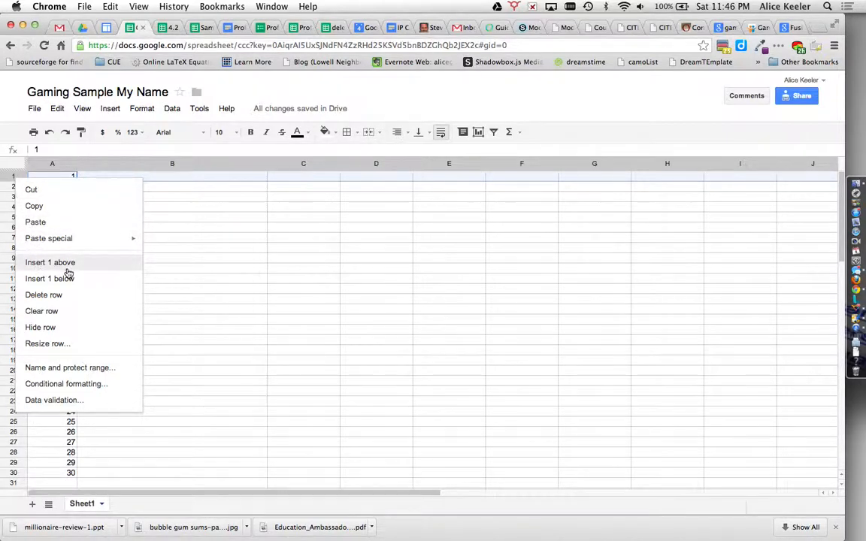
mouse_move(49, 279)
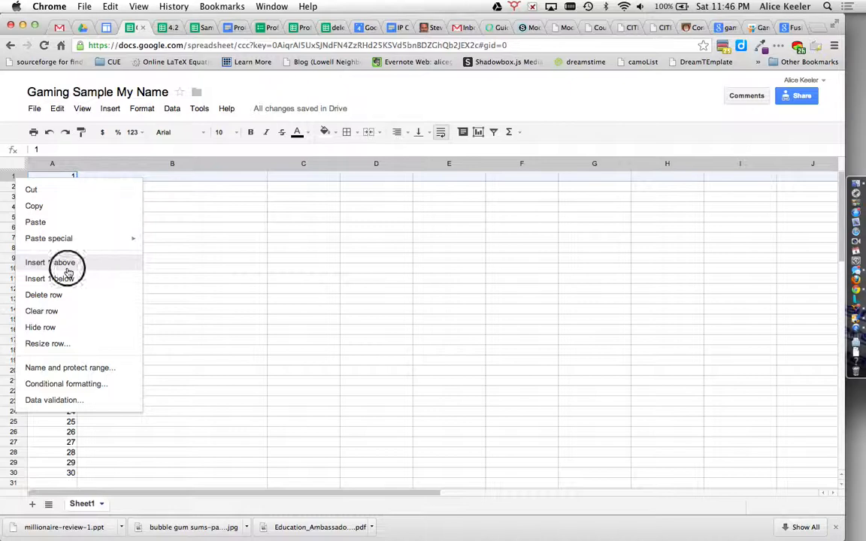
left_click(49, 262)
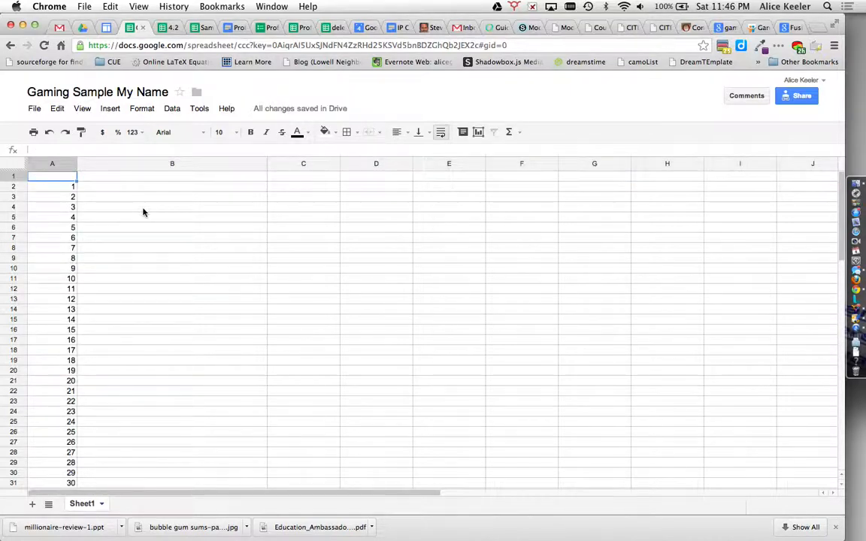
Enter headers Numbered, Classroom application 1, Classroom application 2 and Classroom application 3 in row 1
type("Numbered")
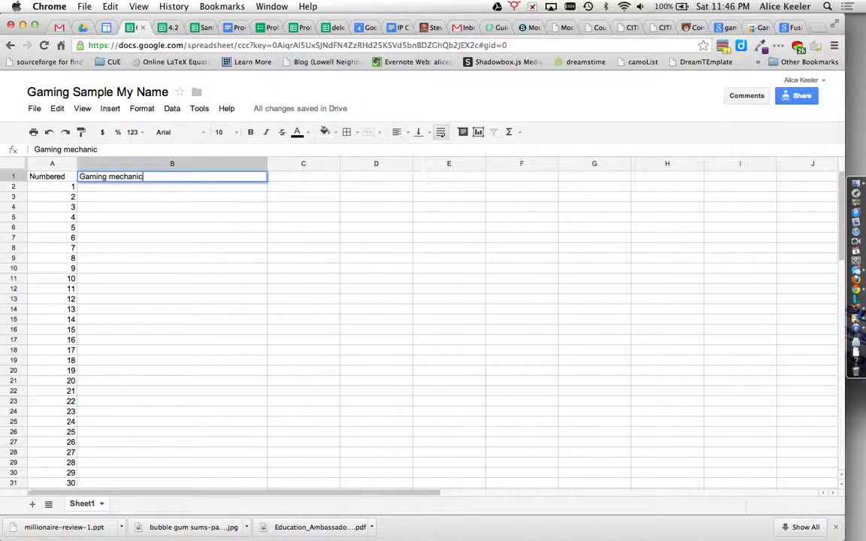
type("Classroom application 1")
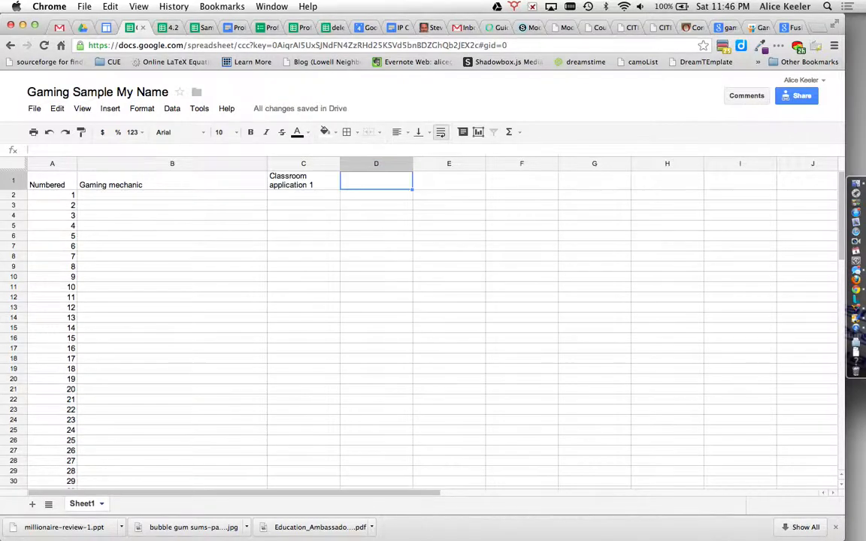
type("Classroom application 2")
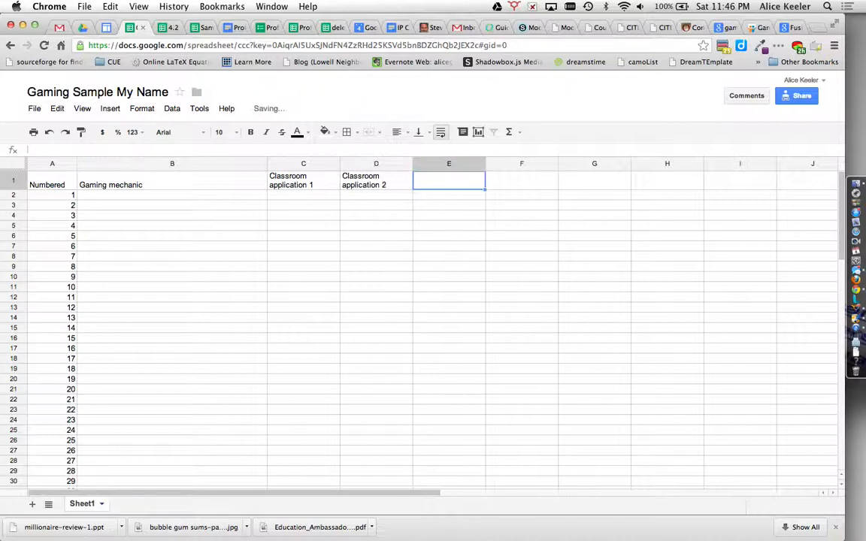
type("Classroom a")
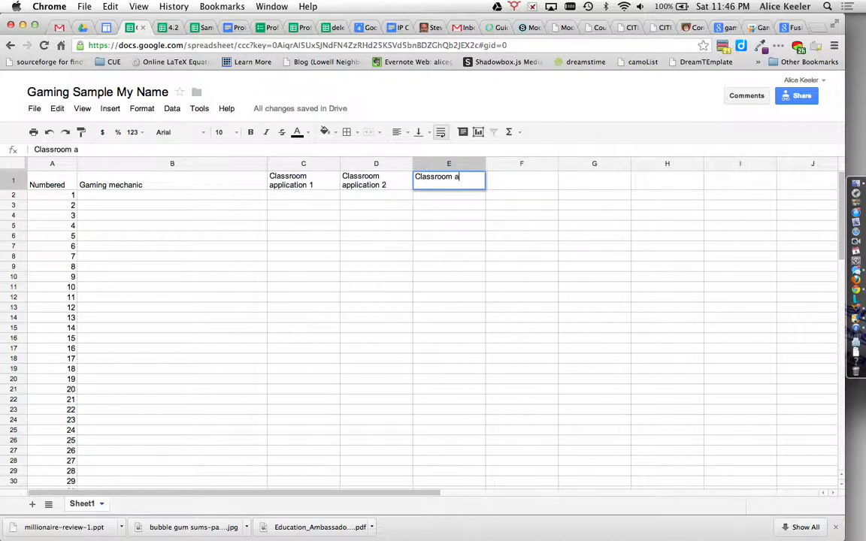
type("pplication 3")
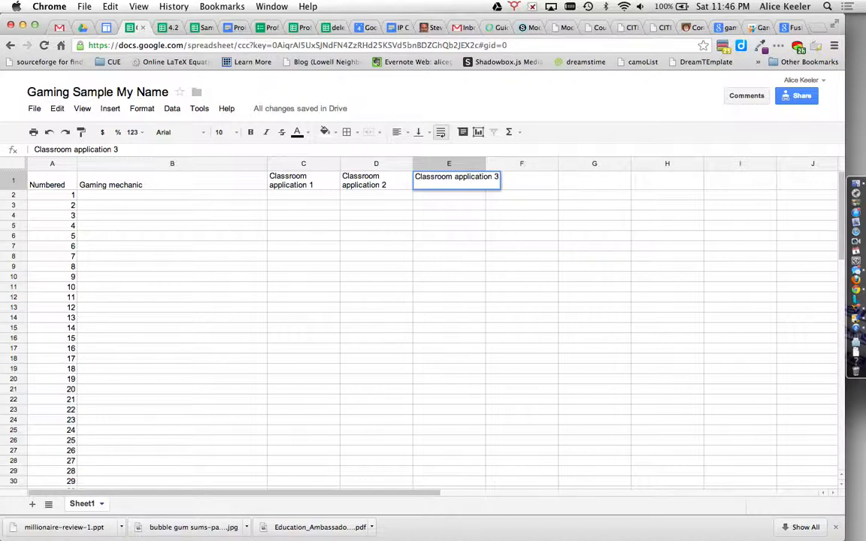
left_click(521, 180)
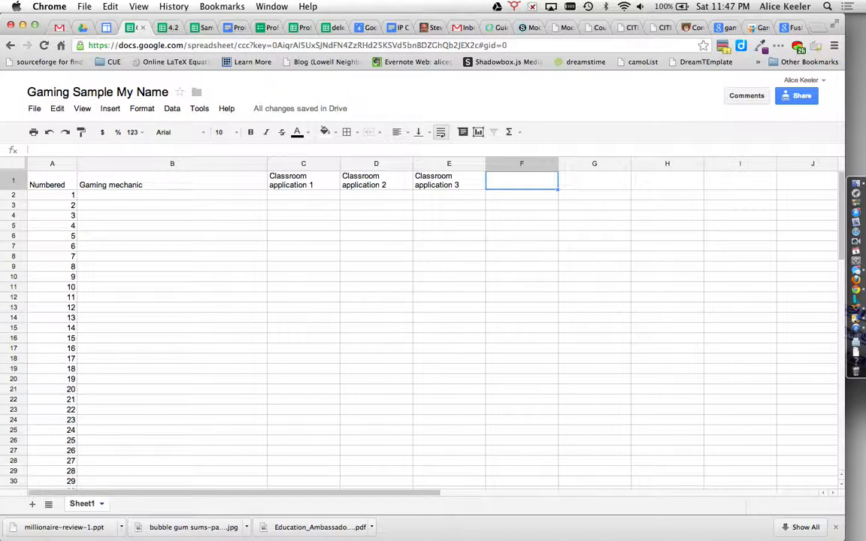
mouse_move(32, 165)
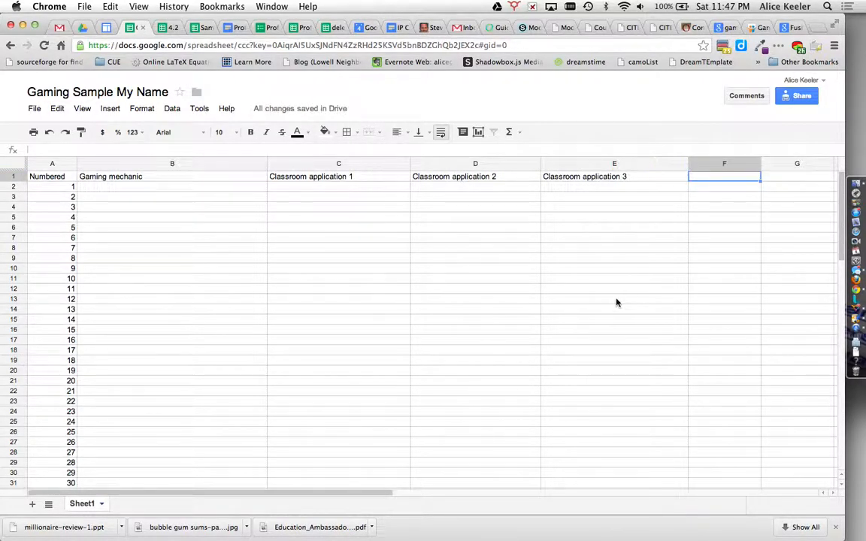
mouse_move(243, 191)
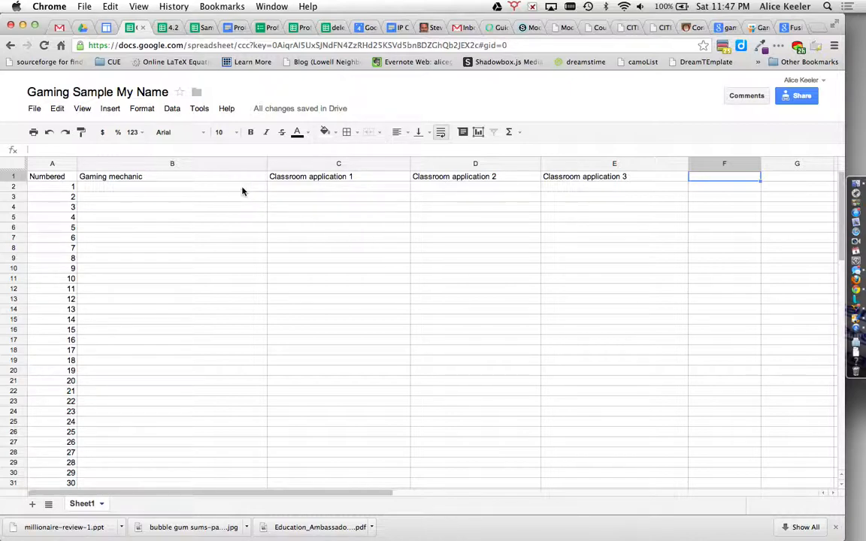
Enter 'No grades, characters have a progress bar' in B2
left_click(338, 227)
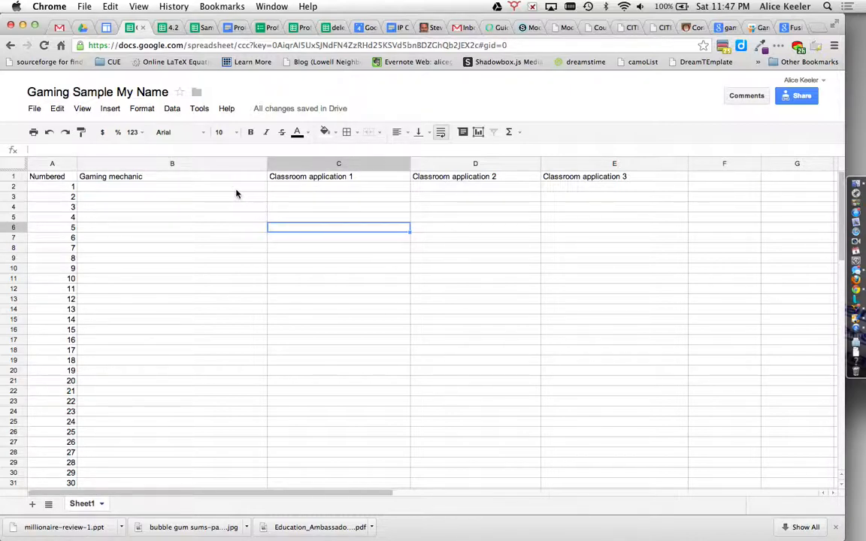
left_click(172, 186)
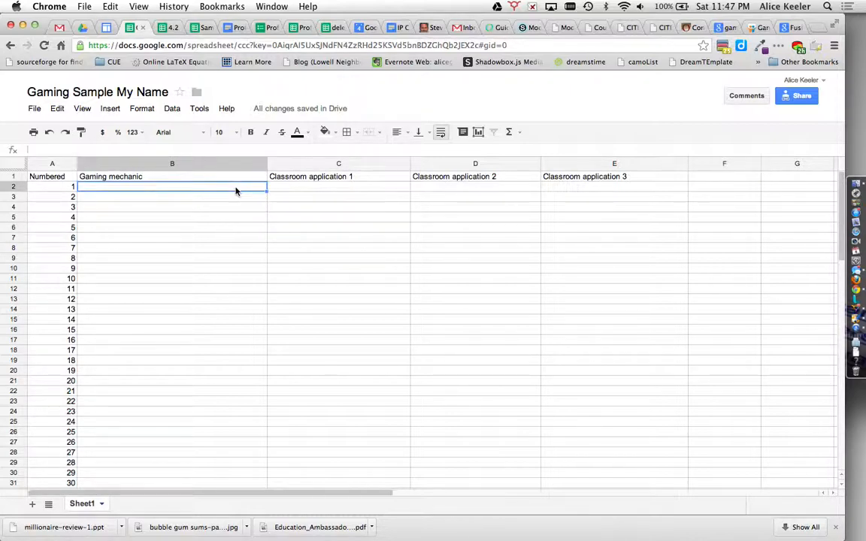
type("No gr")
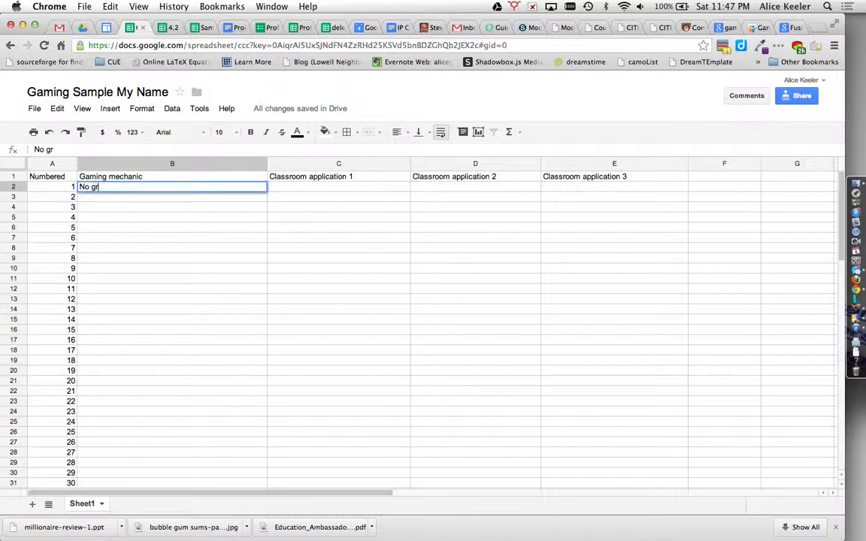
type("ades, char")
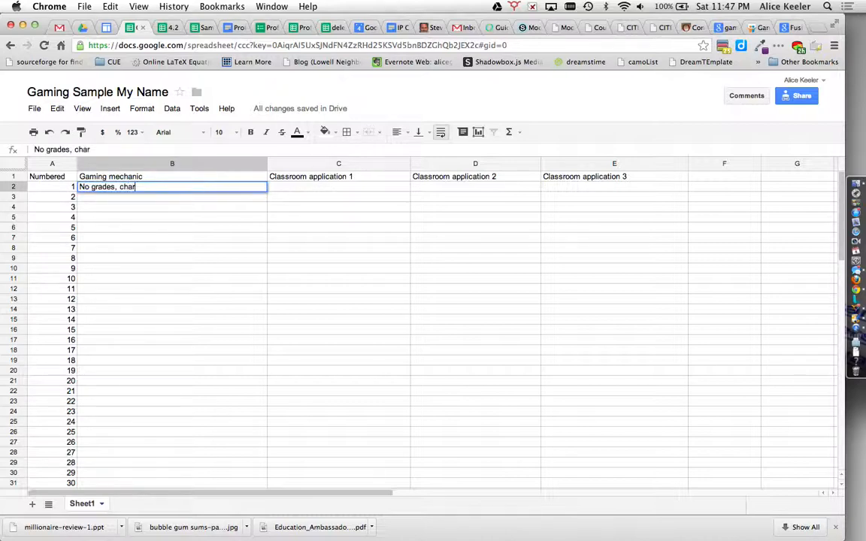
type("acters have a")
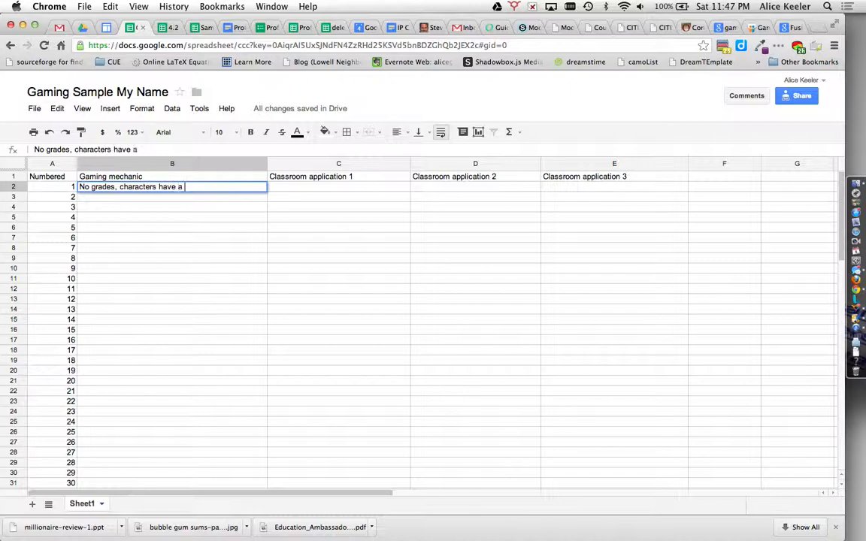
type("progress bar")
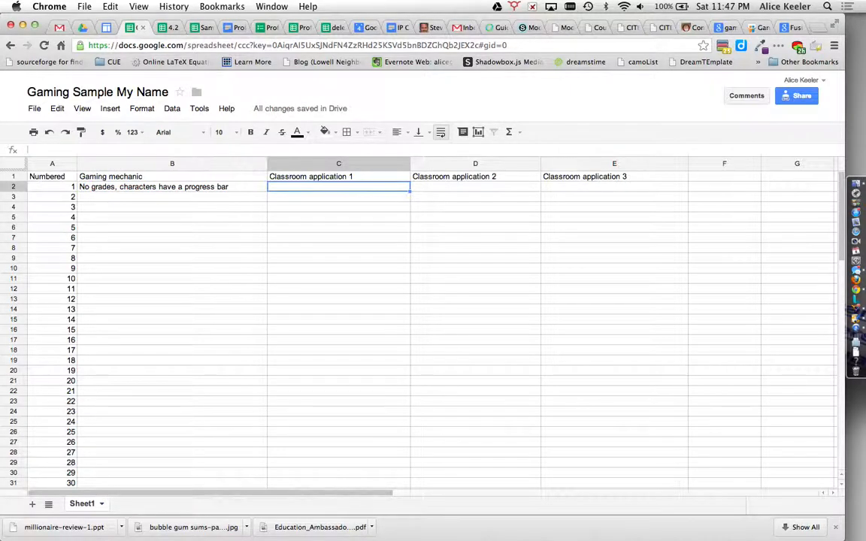
Enter the idea of using a progress bar to motivate students in C2
type("Could thi")
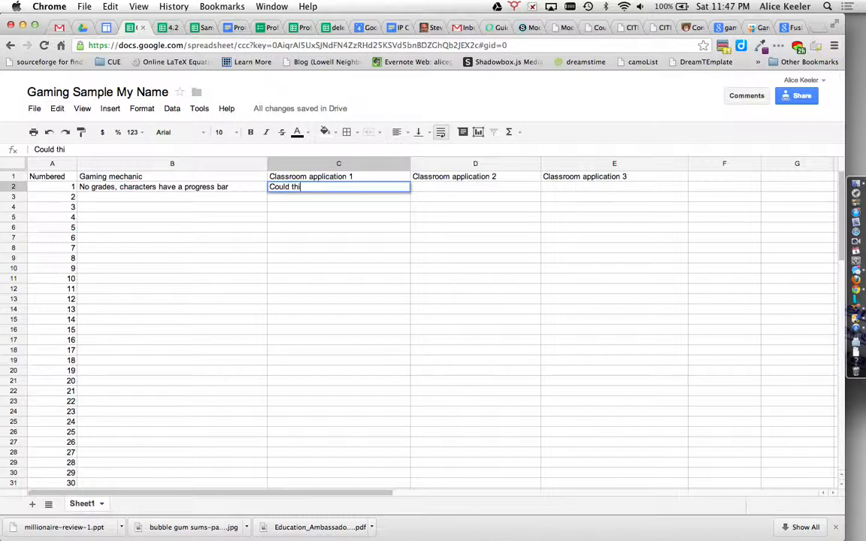
type("nk about")
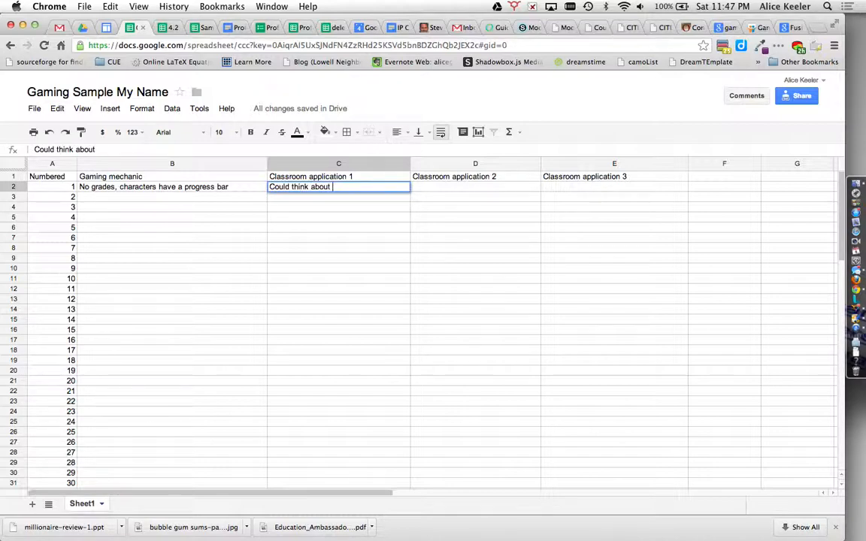
type("using a progress")
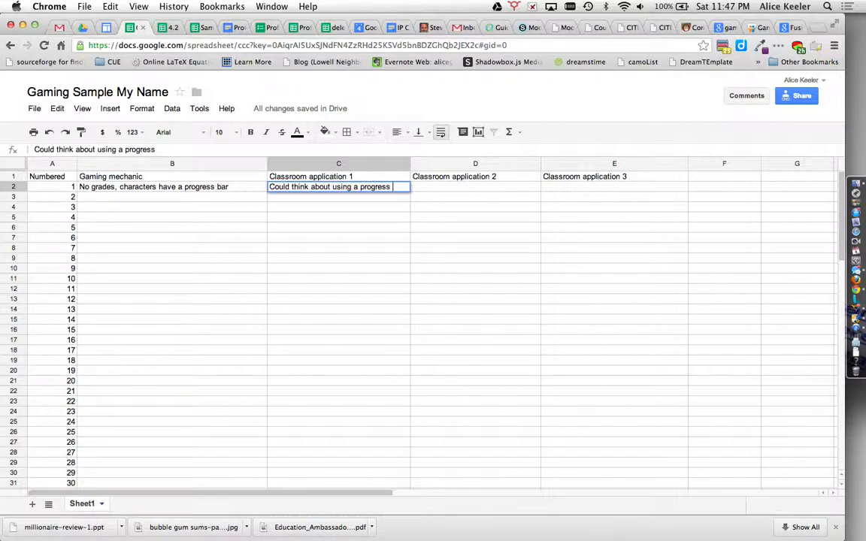
type("bar to motivate students.")
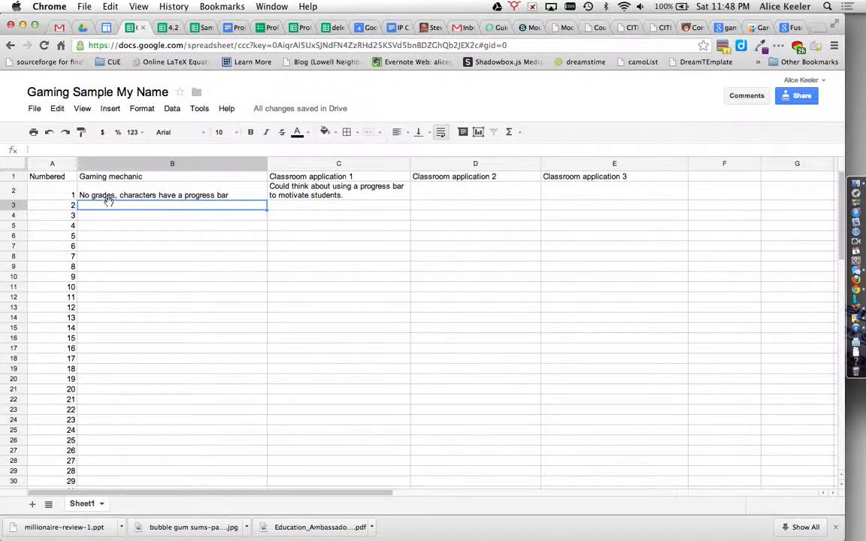
left_click(171, 246)
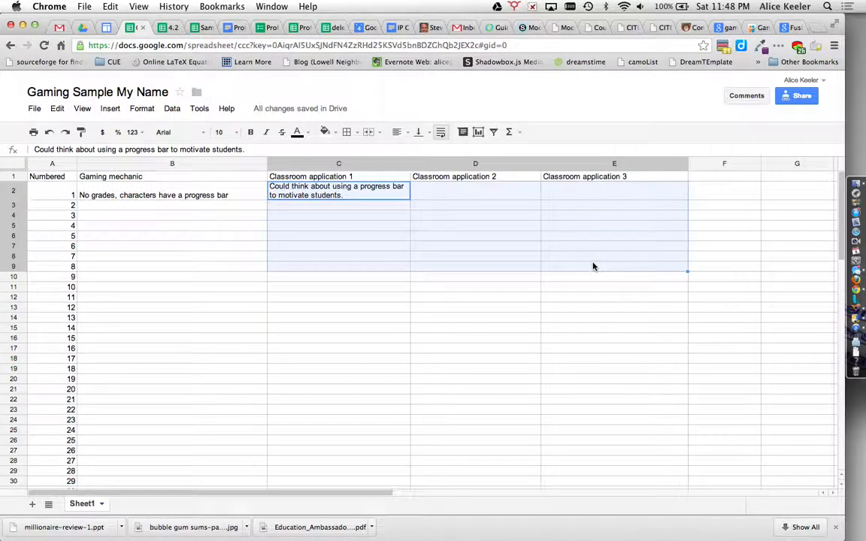
left_click(338, 276)
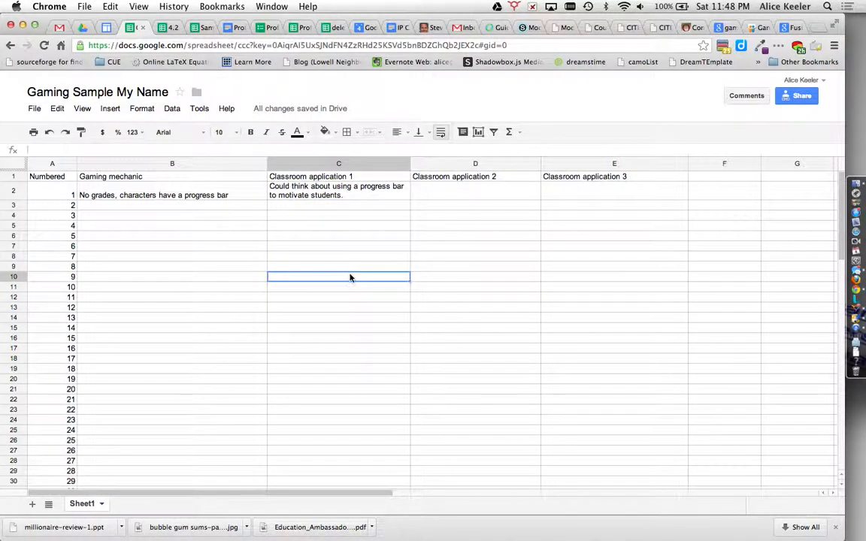
Scroll down the sheet to check the header row
scroll("down", 3)
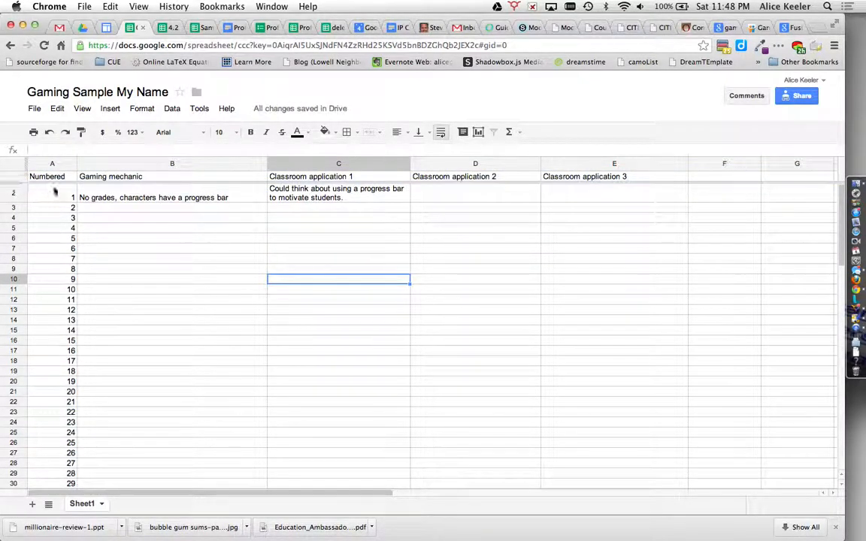
scroll("down", 3)
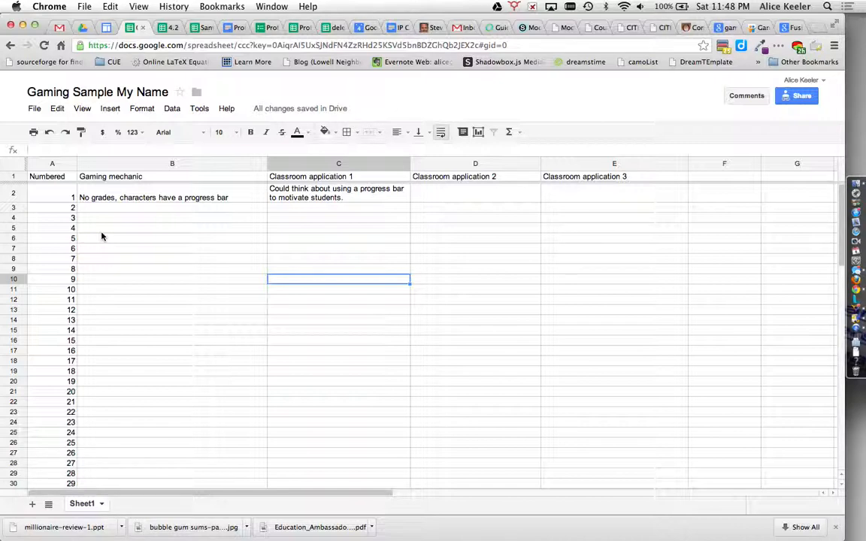
mouse_move(770, 141)
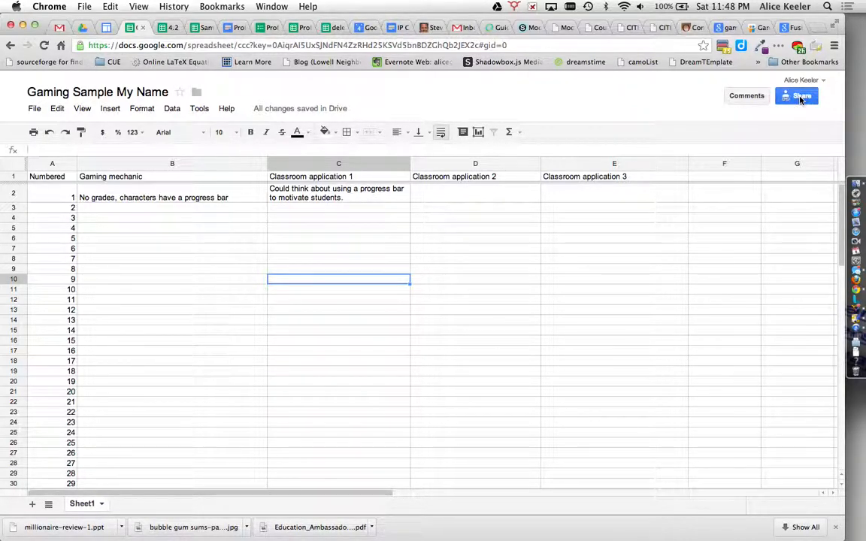
Reopen the Share dialog to display the spreadsheet's shareable link and collaborator access
left_click(796, 96)
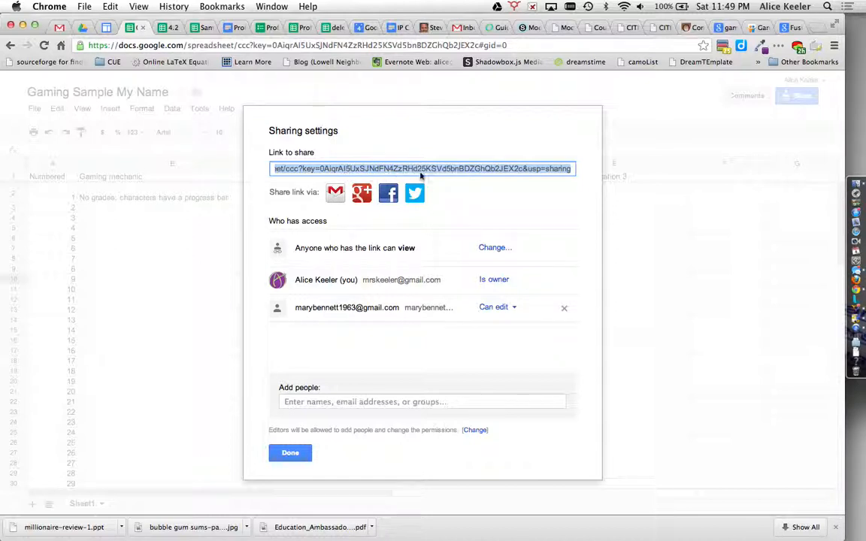
mouse_move(334, 319)
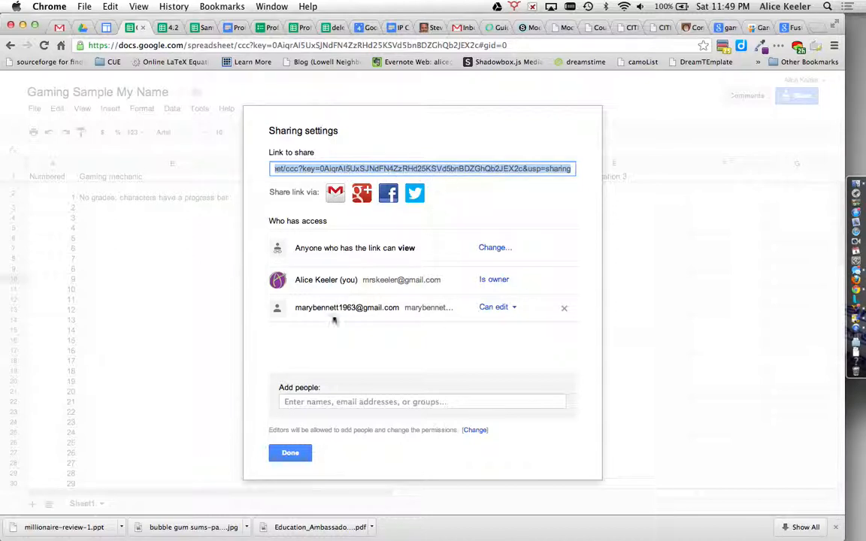